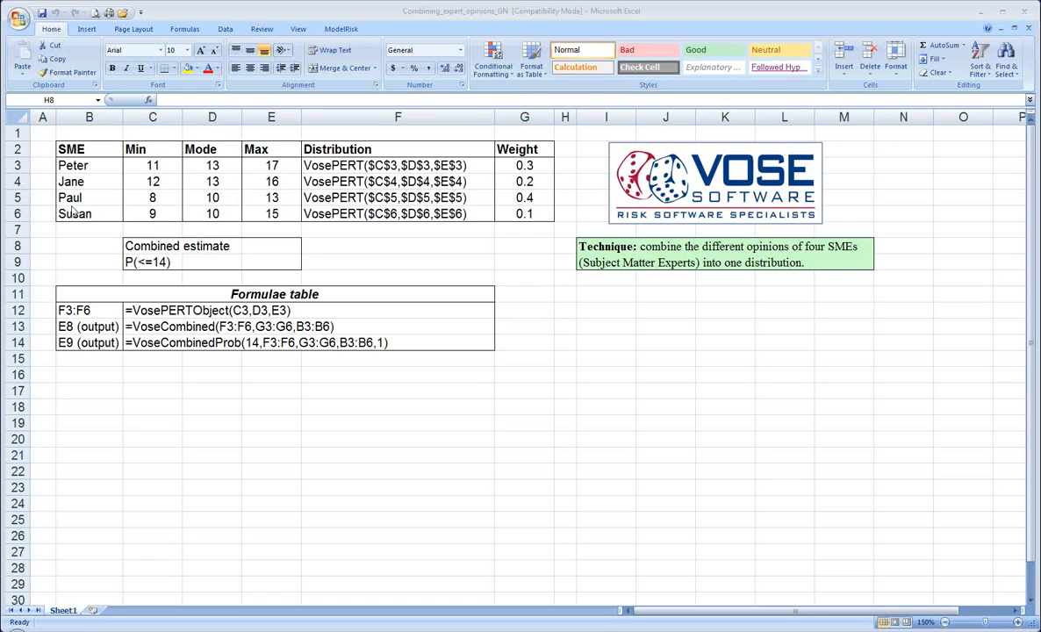
{"action": "mouse_move", "coordinate": [195, 156]}
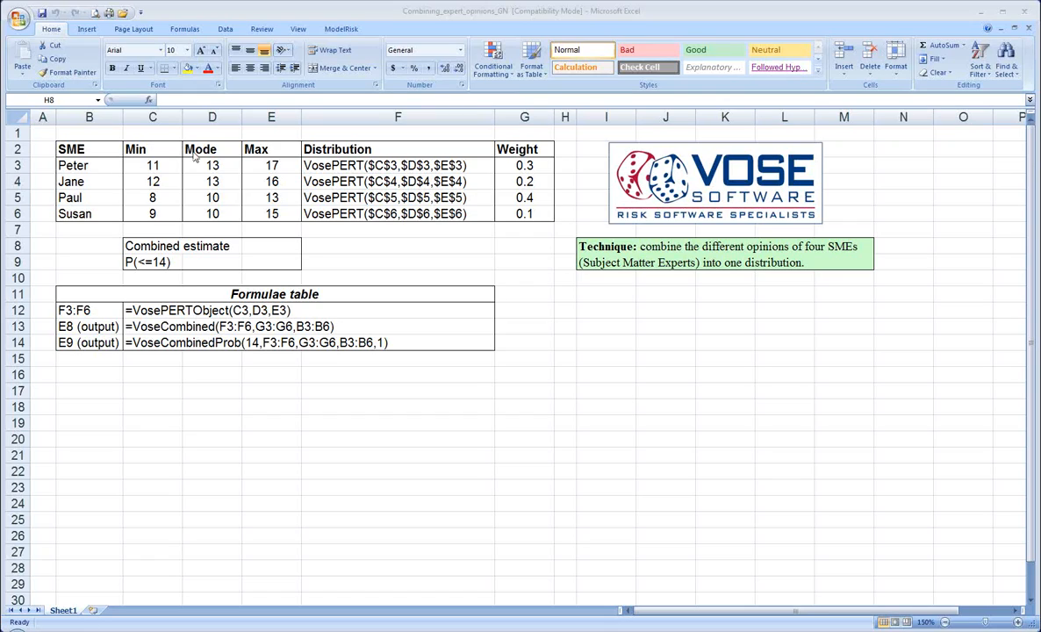
{"action": "mouse_move", "coordinate": [261, 152]}
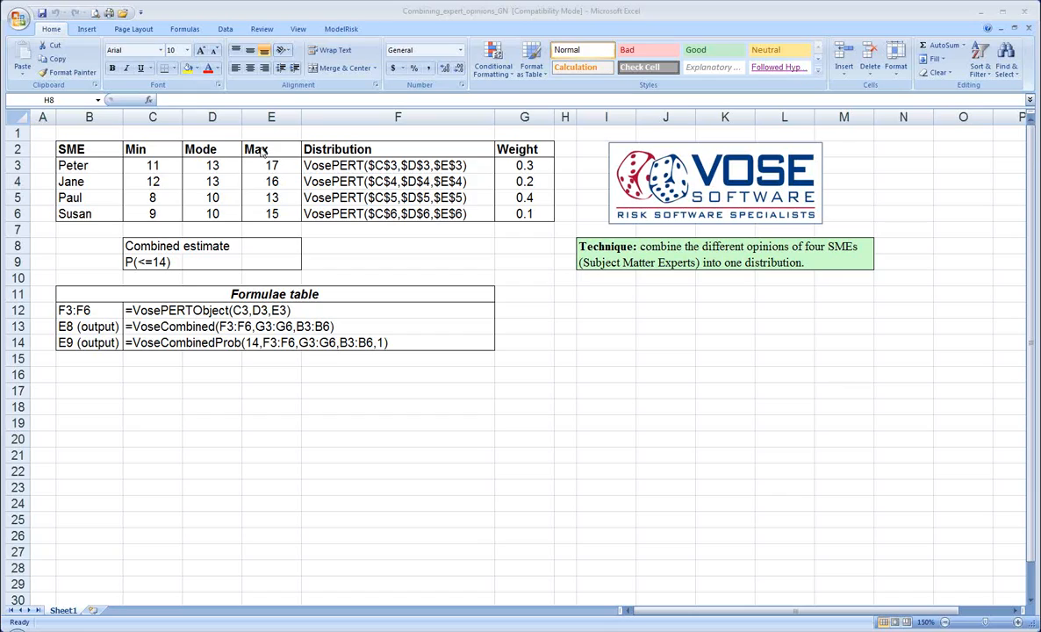
{"action": "mouse_move", "coordinate": [146, 158]}
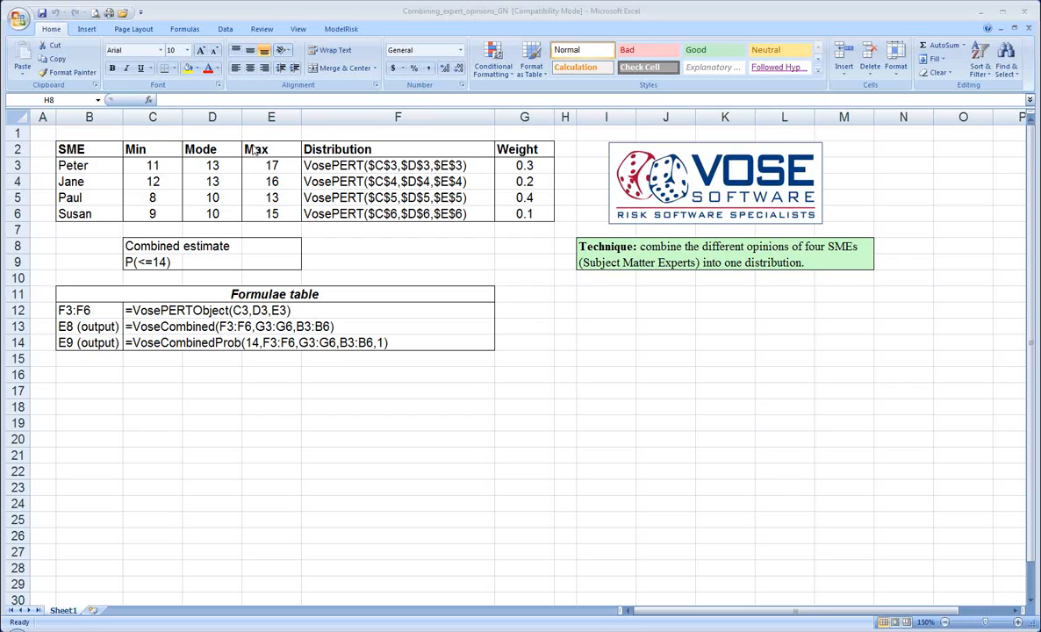
{"action": "mouse_move", "coordinate": [184, 158]}
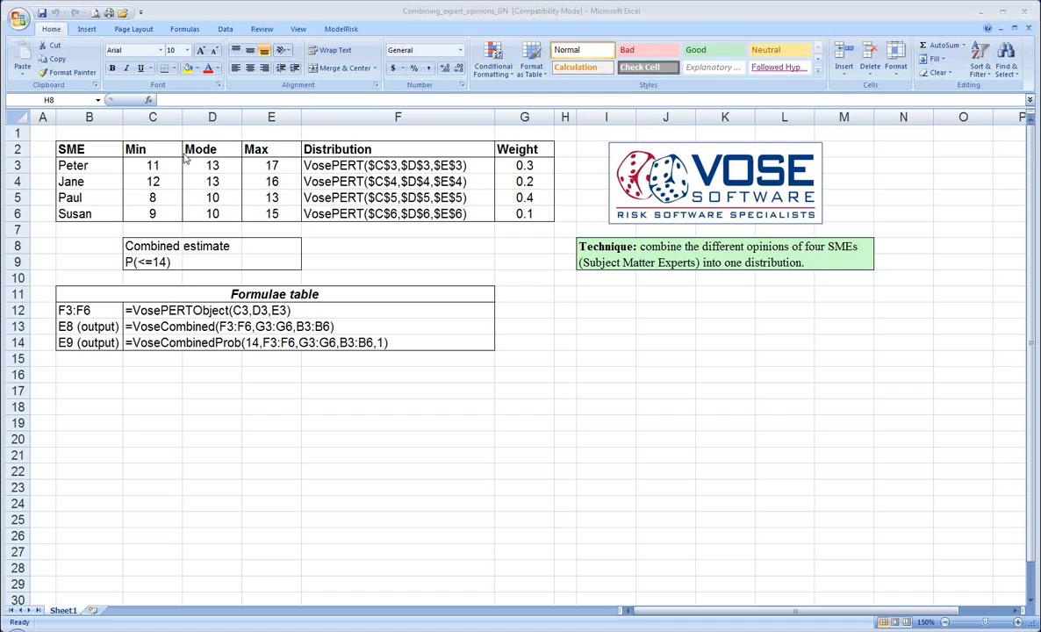
{"action": "mouse_move", "coordinate": [291, 168]}
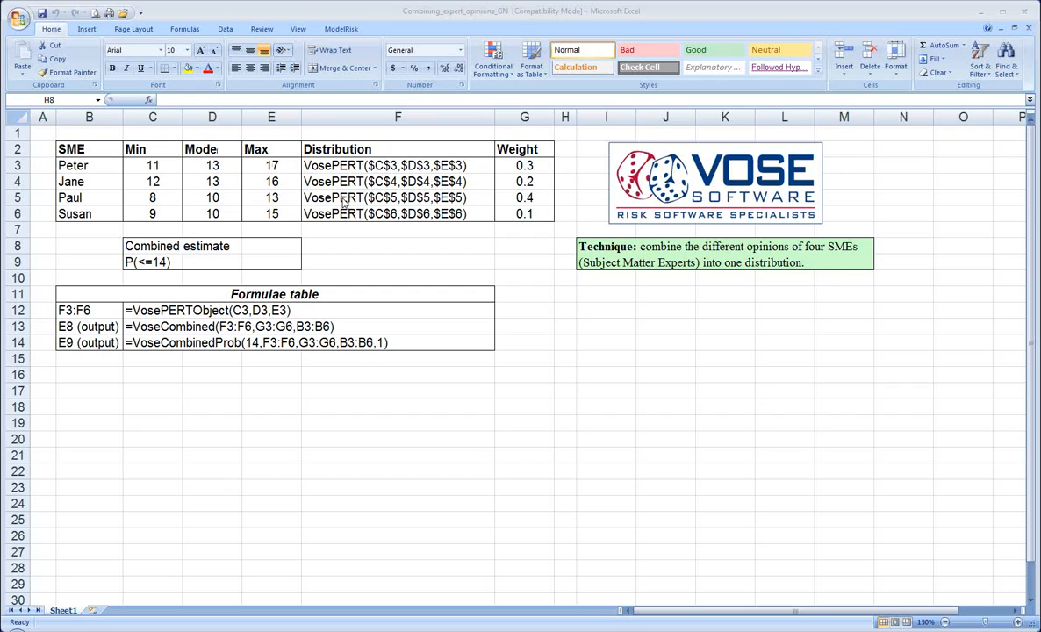
{"action": "mouse_move", "coordinate": [348, 217]}
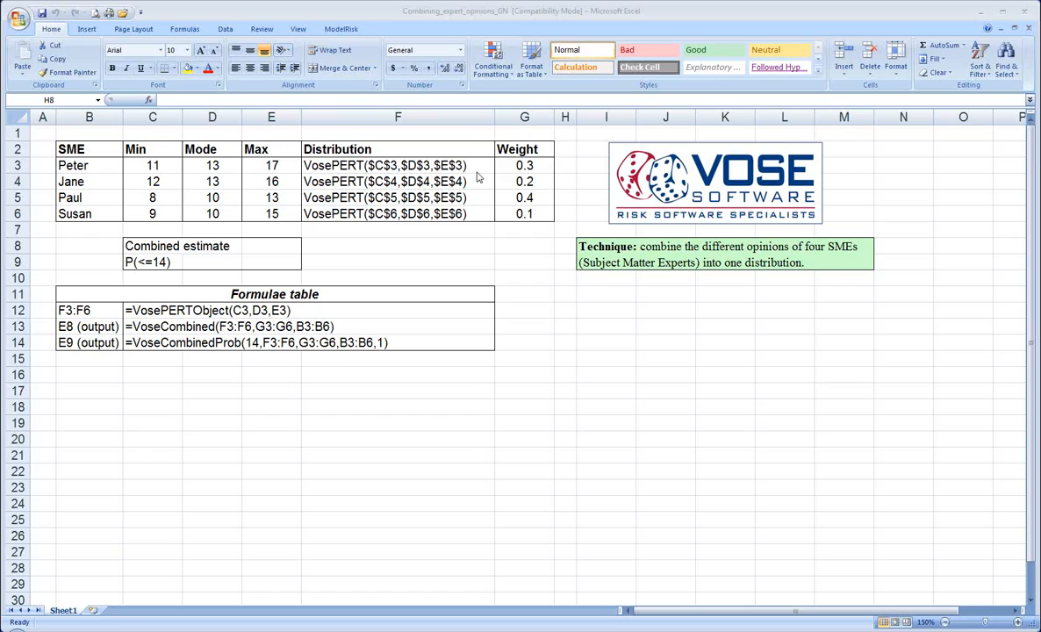
{"action": "mouse_move", "coordinate": [537, 207]}
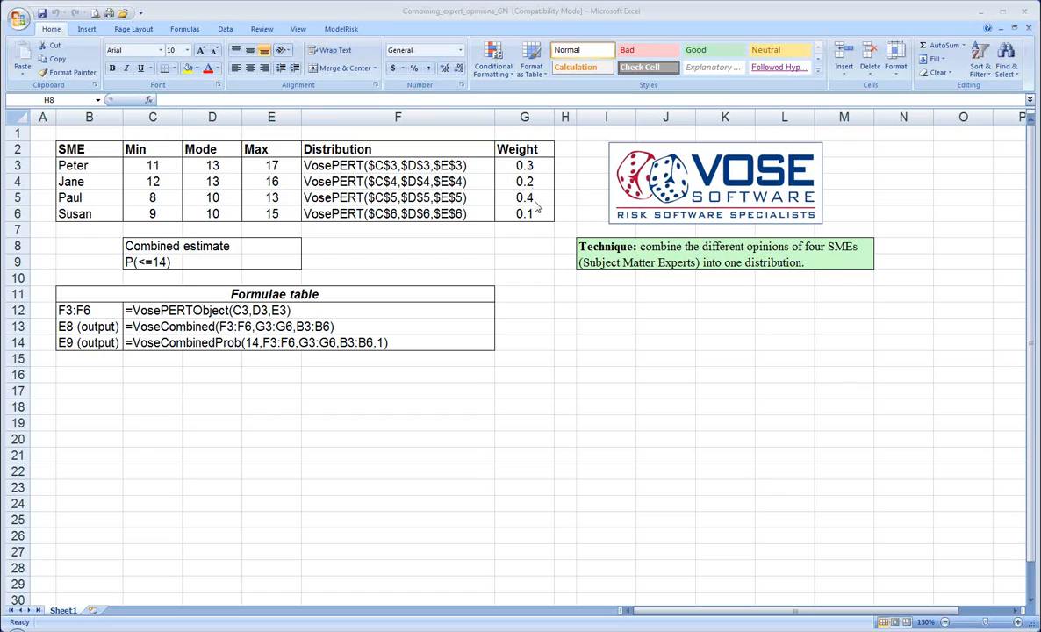
{"action": "mouse_move", "coordinate": [540, 172]}
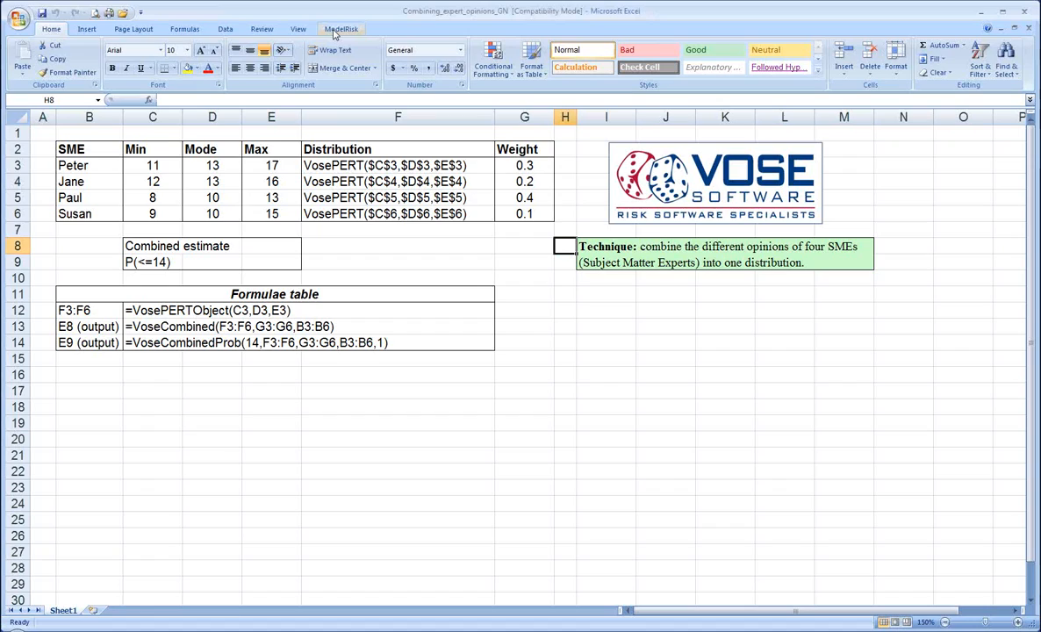
Launch the Combined distribution tool from ModelRisk's Select Distribution list
{"action": "left_click", "coordinate": [341, 28]}
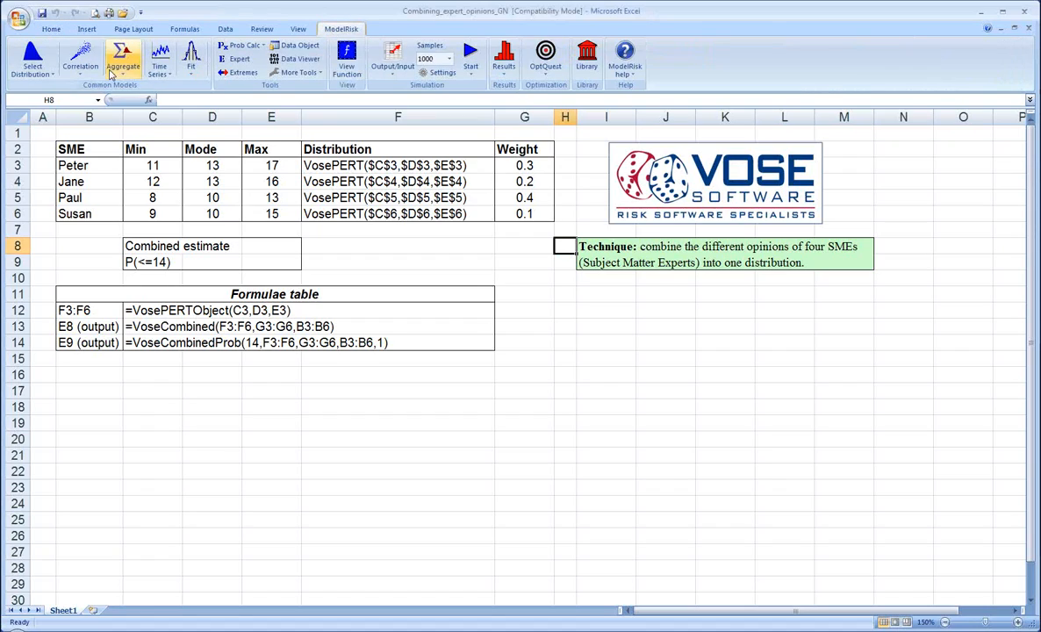
{"action": "left_click", "coordinate": [32, 56]}
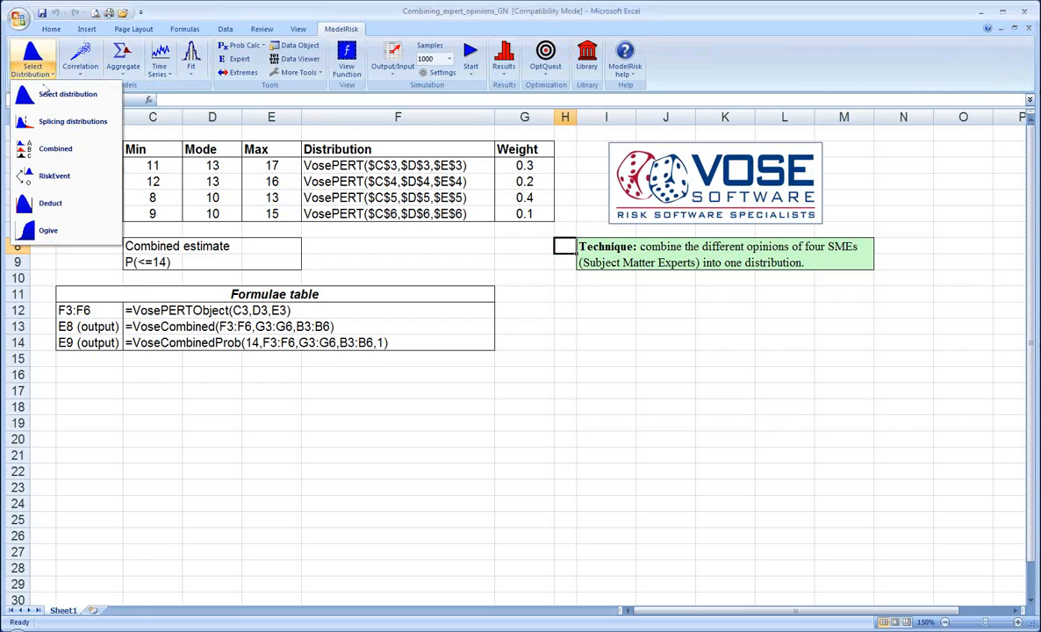
{"action": "mouse_move", "coordinate": [56, 147]}
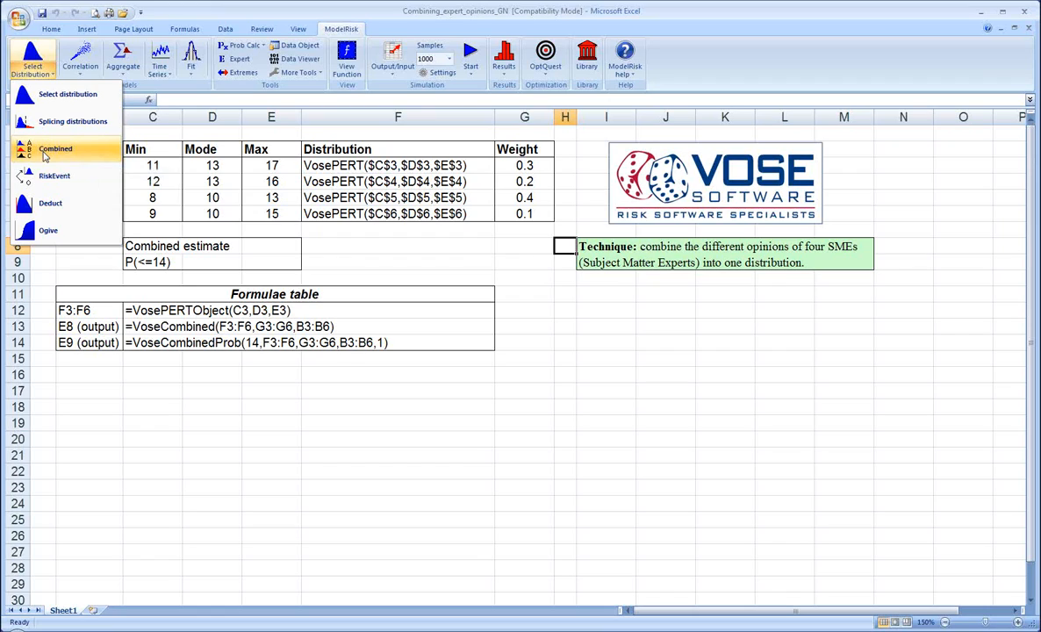
{"action": "left_click", "coordinate": [56, 148]}
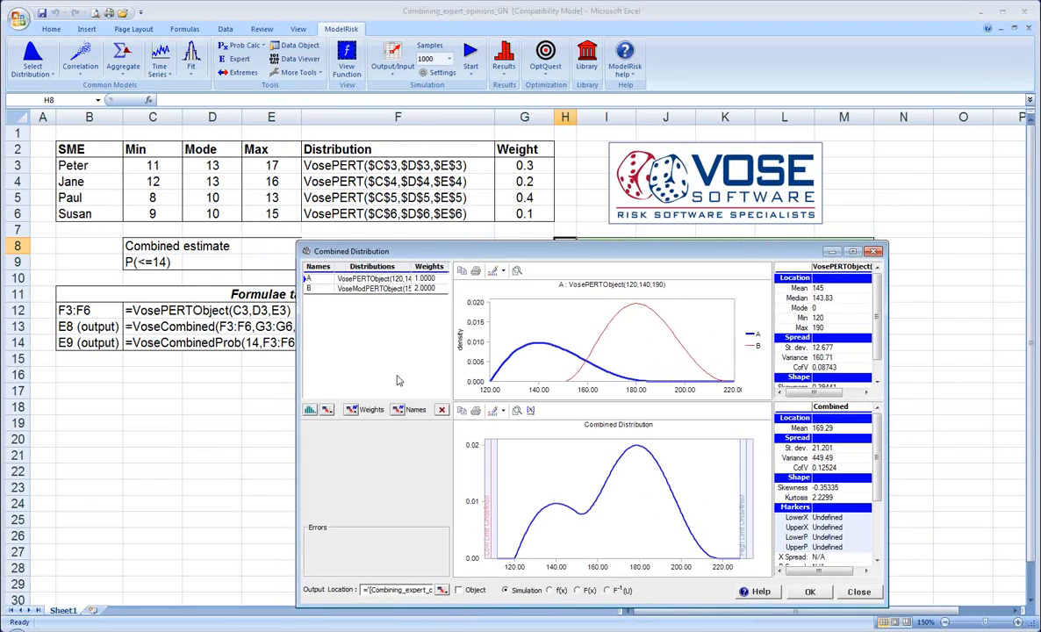
{"action": "mouse_move", "coordinate": [326, 410]}
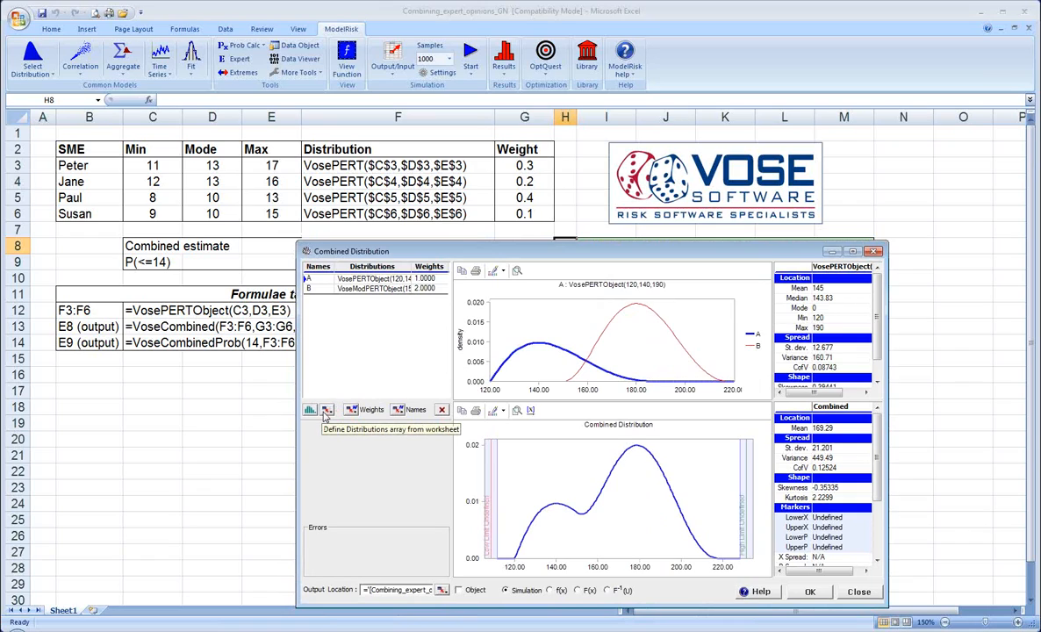
Define the distributions from F3:F6, weights from G3:G6 and expert names from B3:B6
{"action": "left_click", "coordinate": [327, 410]}
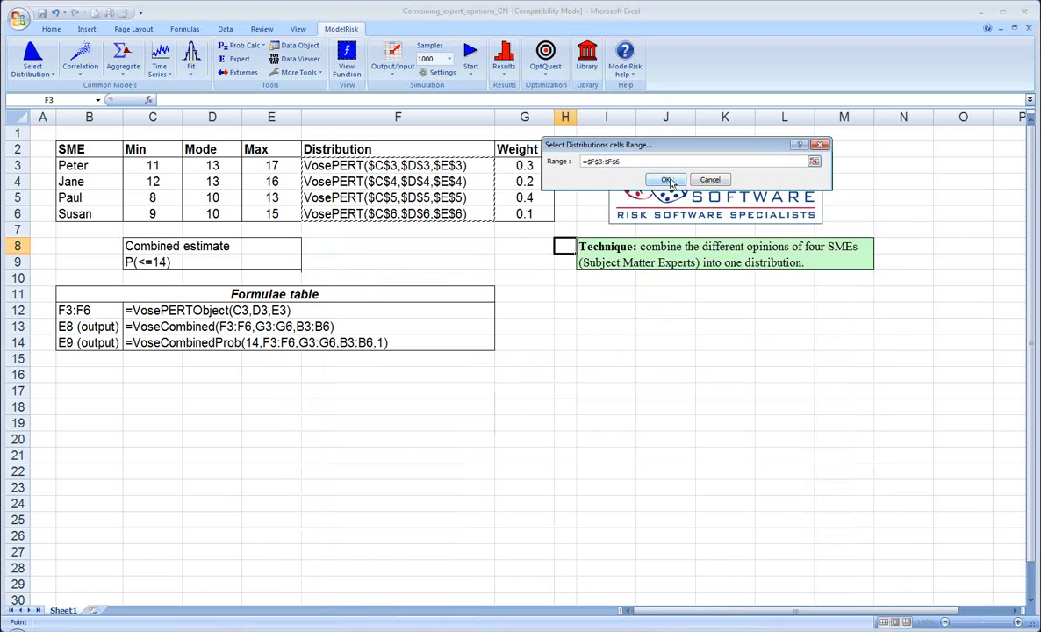
{"action": "left_click", "coordinate": [663, 179]}
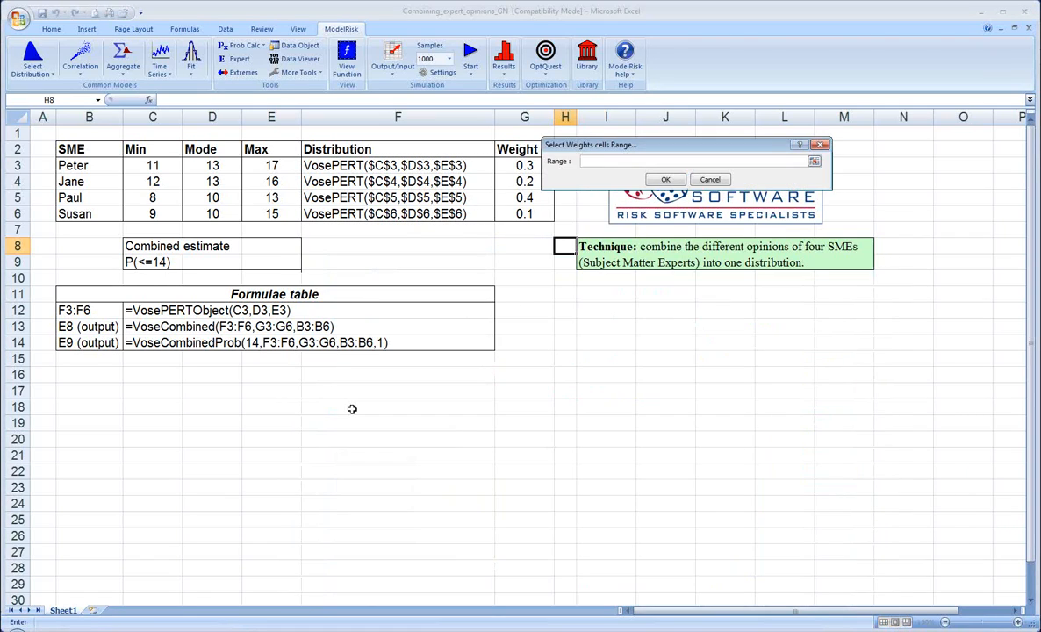
{"action": "left_click_drag", "start_coordinate": [524, 165], "coordinate": [525, 215]}
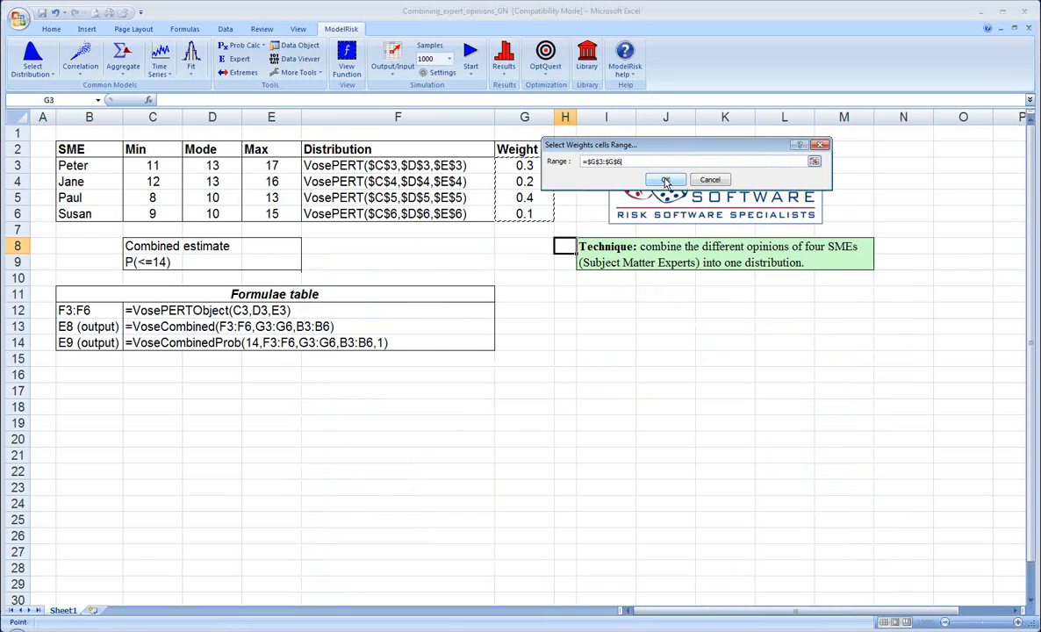
{"action": "left_click", "coordinate": [664, 179]}
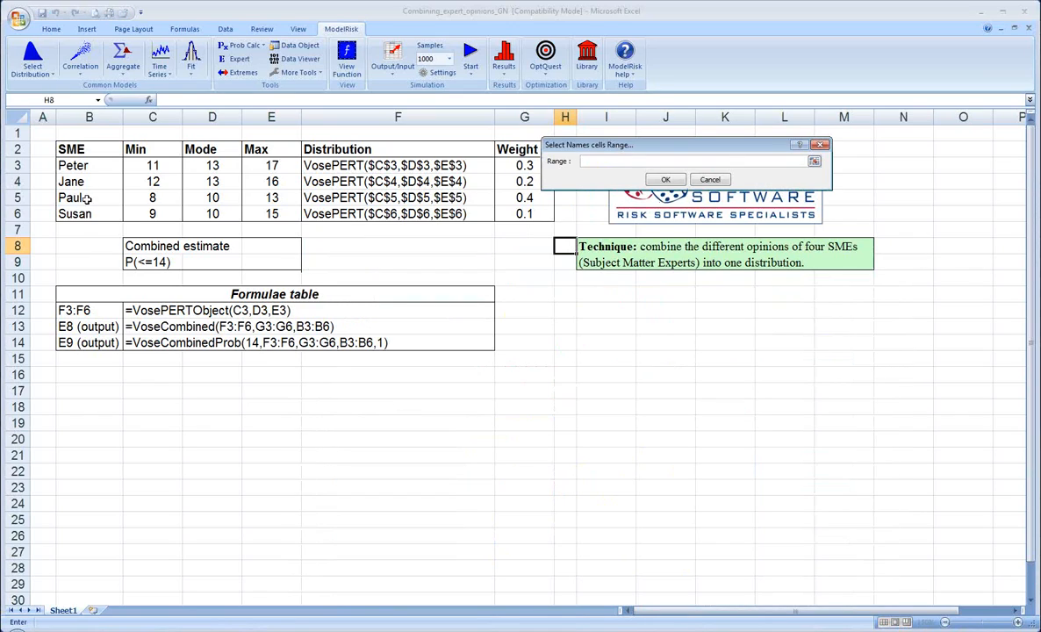
{"action": "left_click_drag", "start_coordinate": [74, 165], "coordinate": [74, 214]}
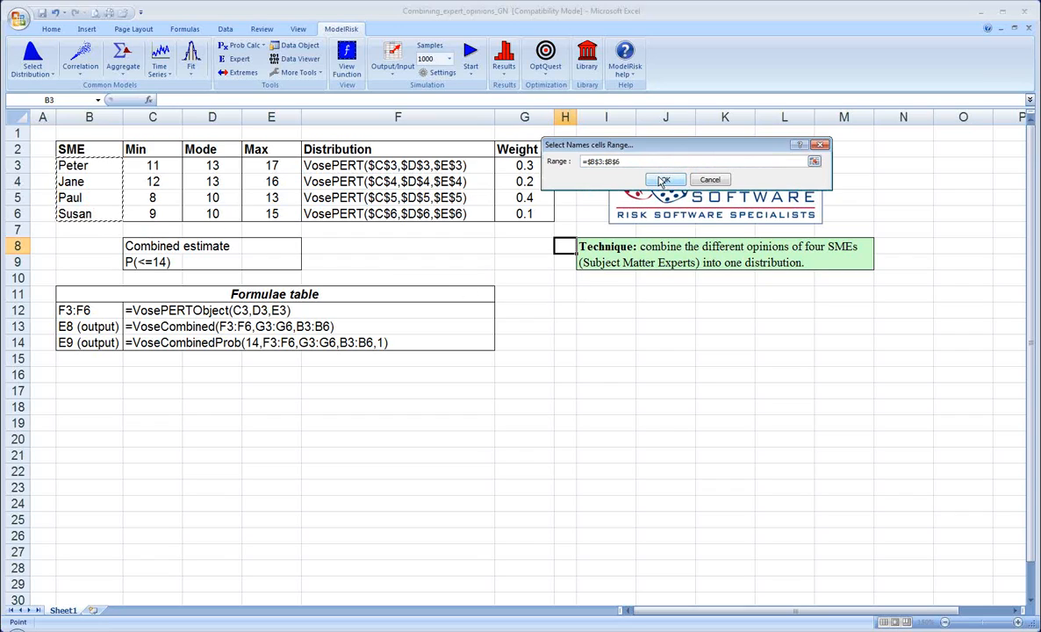
{"action": "left_click", "coordinate": [664, 179]}
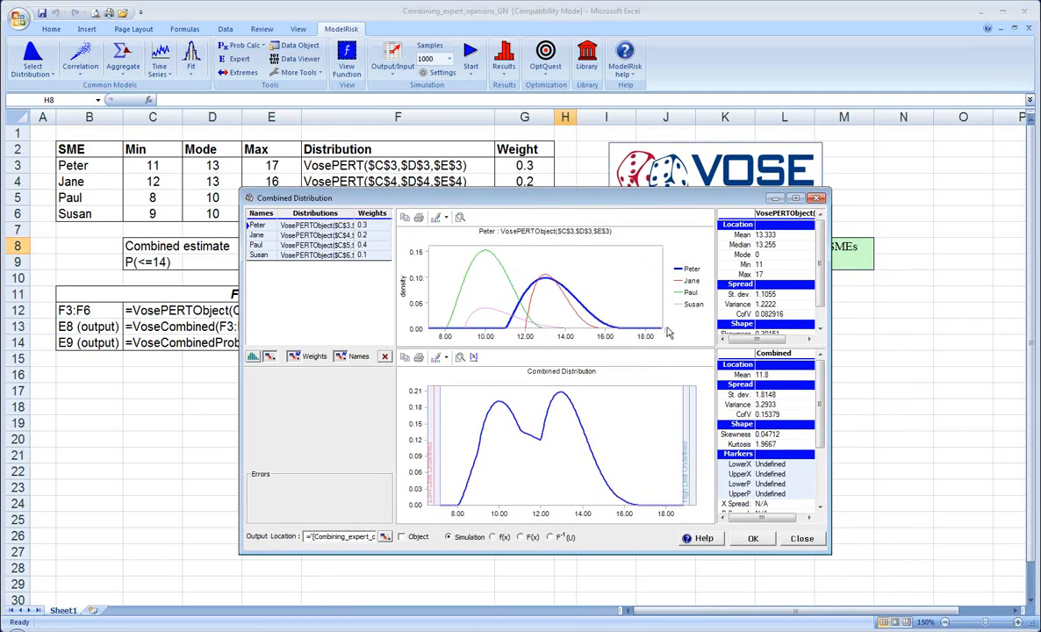
{"action": "mouse_move", "coordinate": [463, 291]}
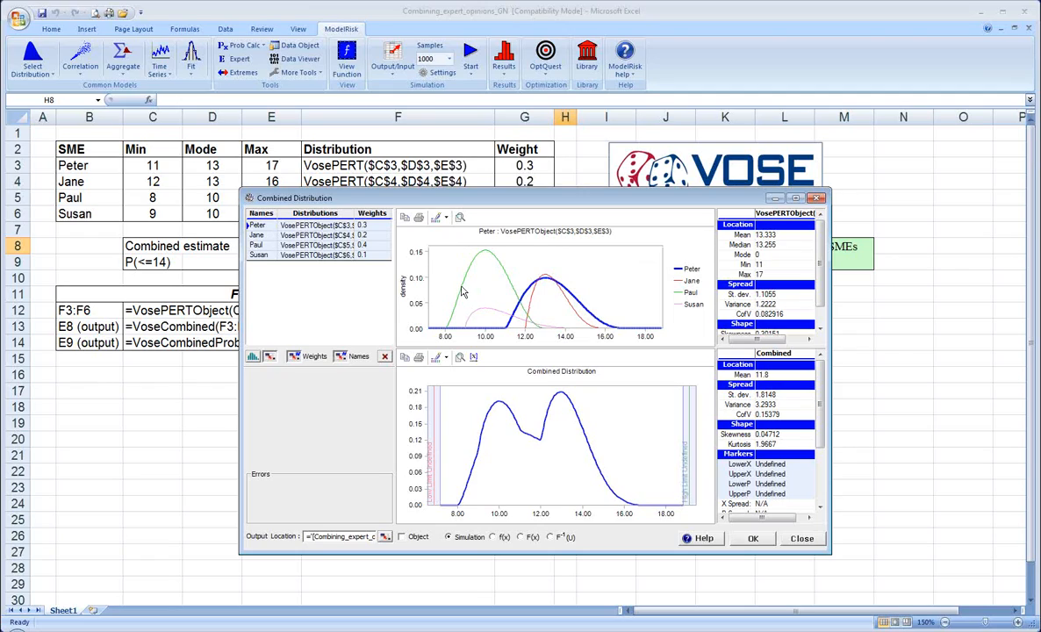
{"action": "mouse_move", "coordinate": [463, 292]}
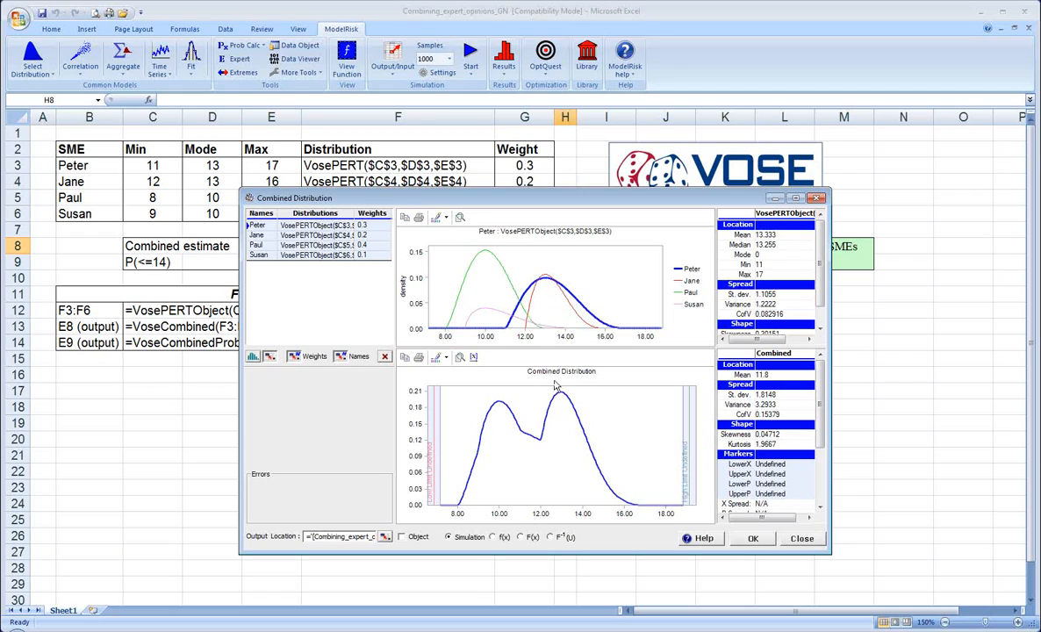
{"action": "mouse_move", "coordinate": [561, 426]}
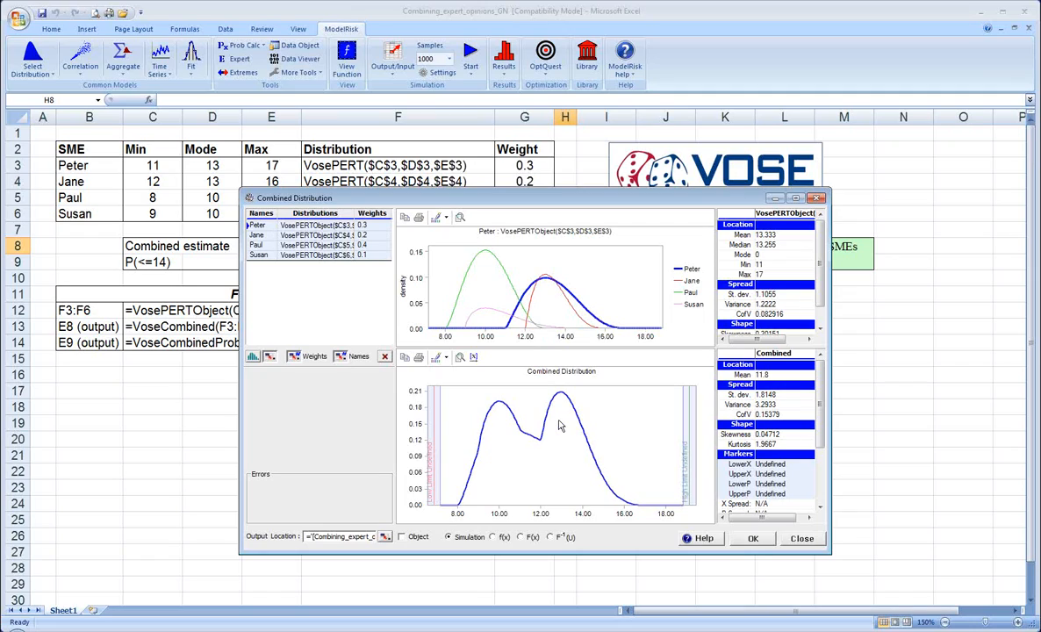
{"action": "mouse_move", "coordinate": [579, 423]}
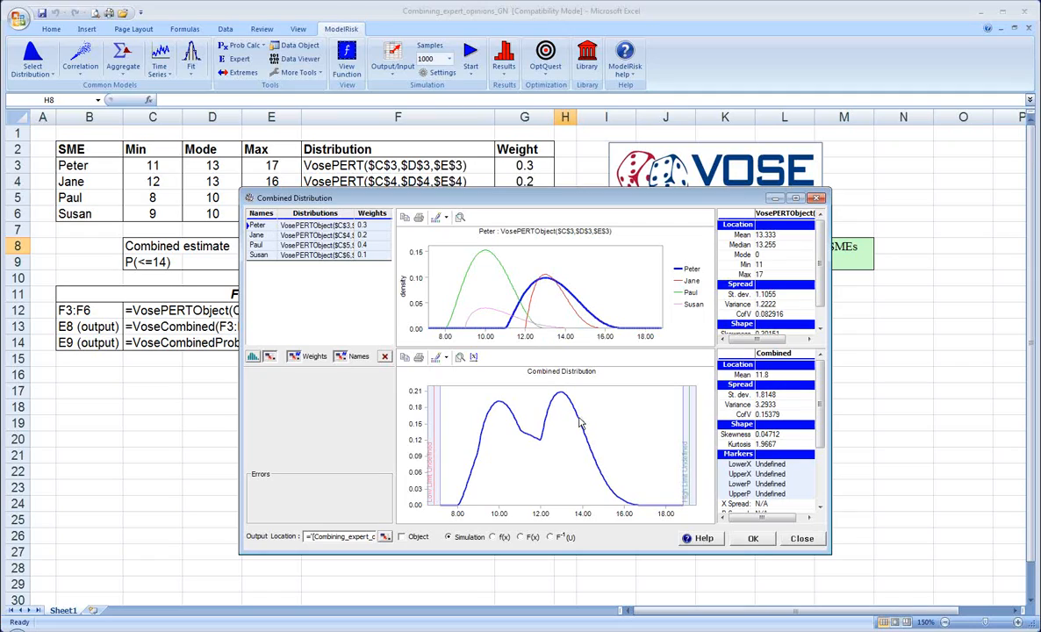
{"action": "mouse_move", "coordinate": [578, 421]}
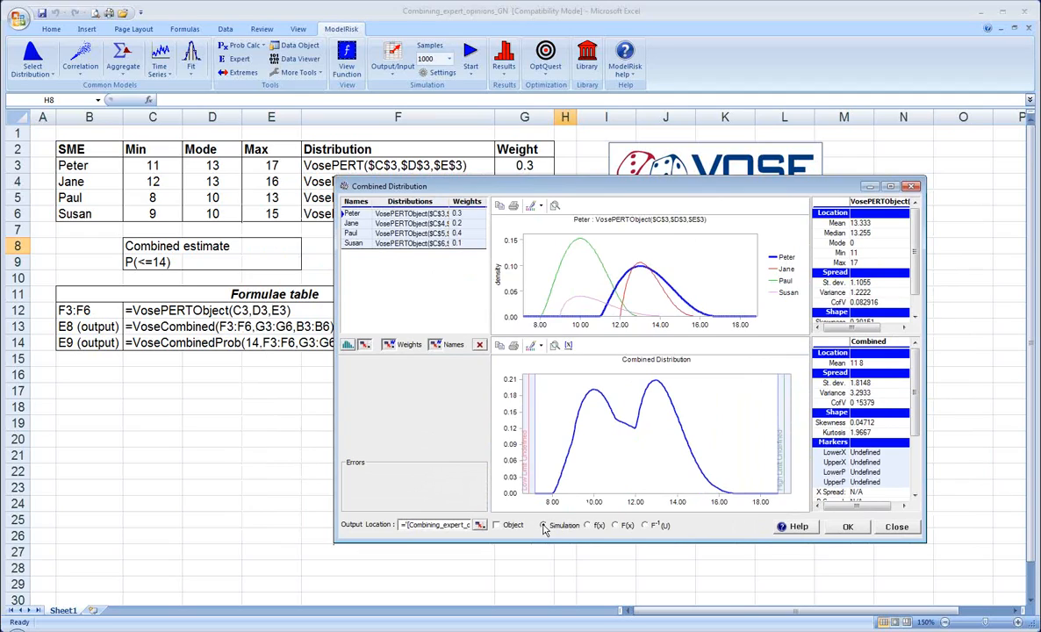
{"action": "mouse_move", "coordinate": [481, 525]}
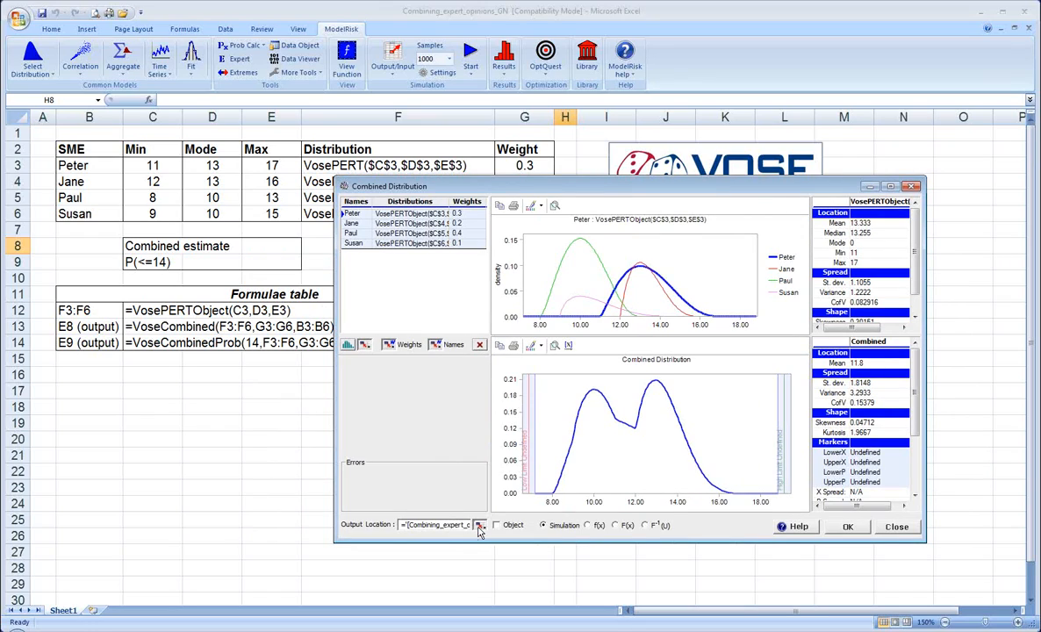
Insert the VoseCombined formula into the Combined estimate cell E8, giving 13.03
{"action": "left_click", "coordinate": [481, 525]}
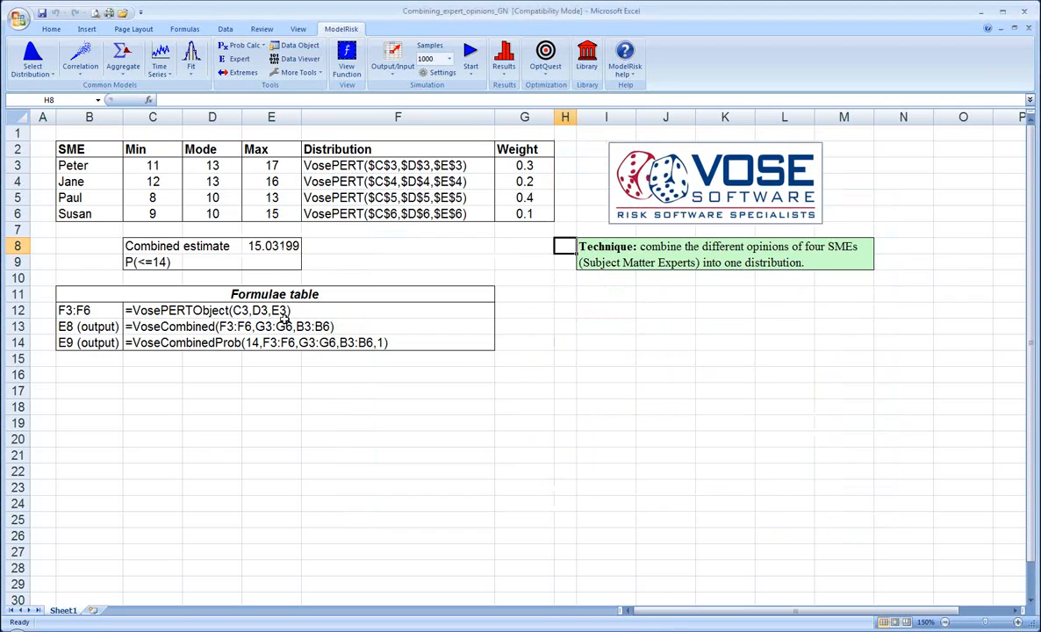
{"action": "left_click", "coordinate": [272, 246]}
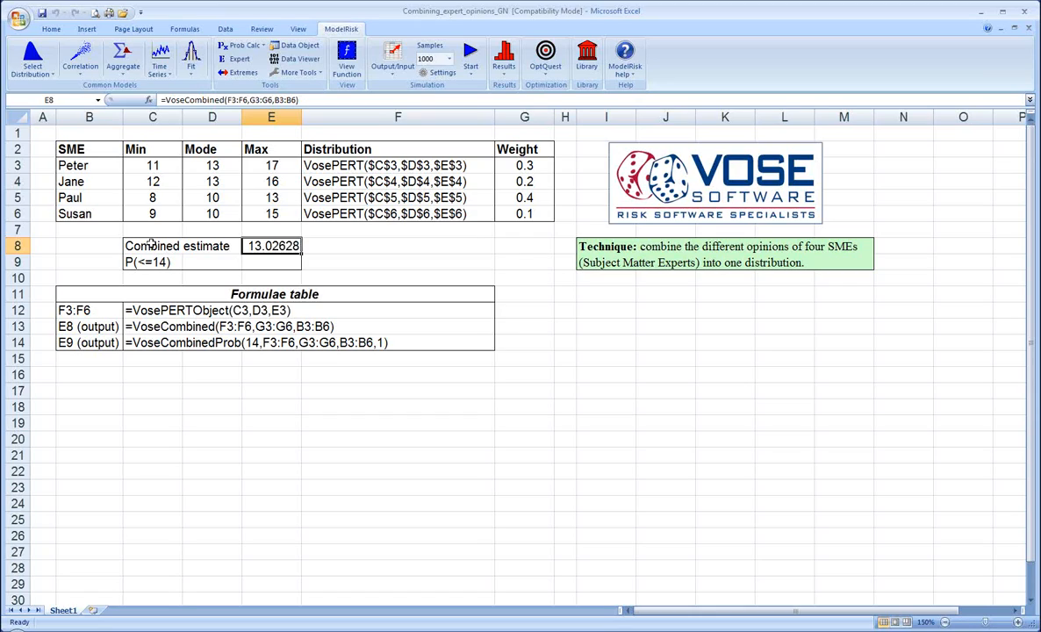
{"action": "mouse_move", "coordinate": [249, 277]}
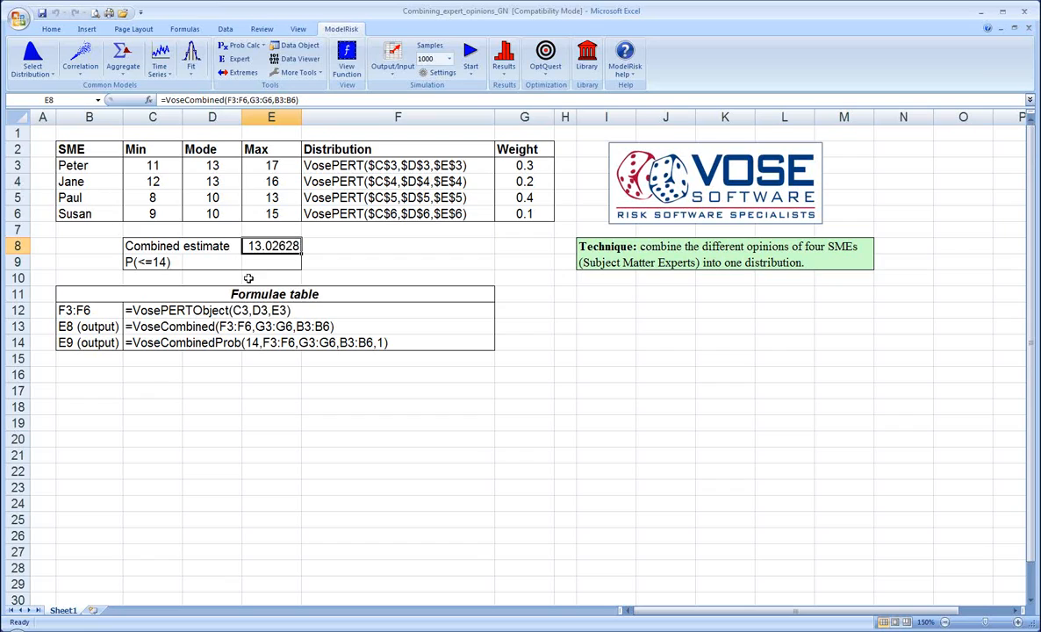
Reopen ModelRisk's Select Distribution list for the P(<=14) cell E9
{"action": "left_click", "coordinate": [31, 60]}
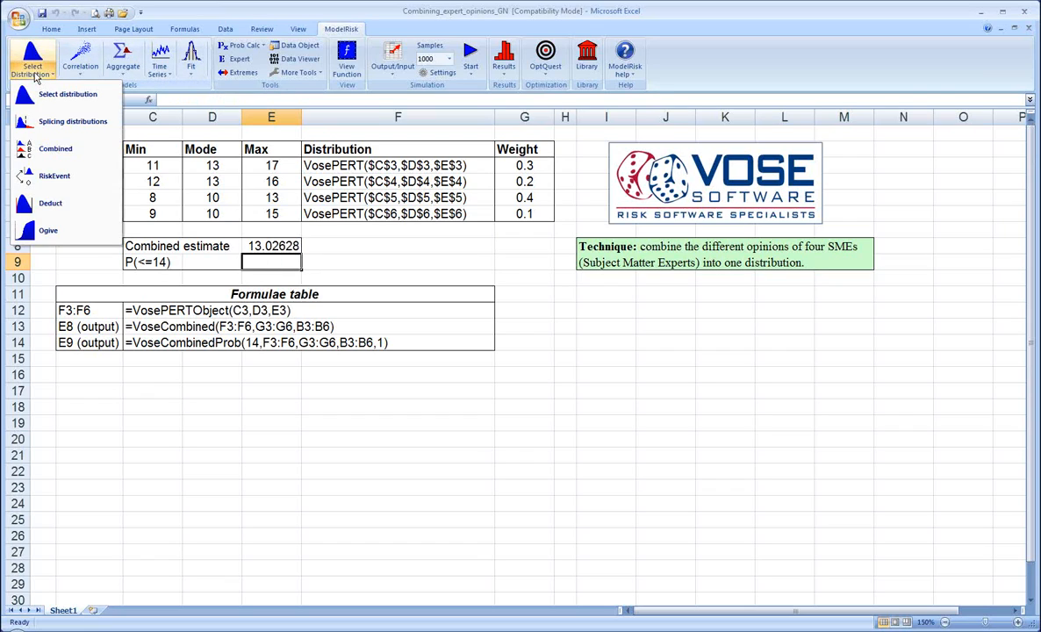
{"action": "mouse_move", "coordinate": [56, 147]}
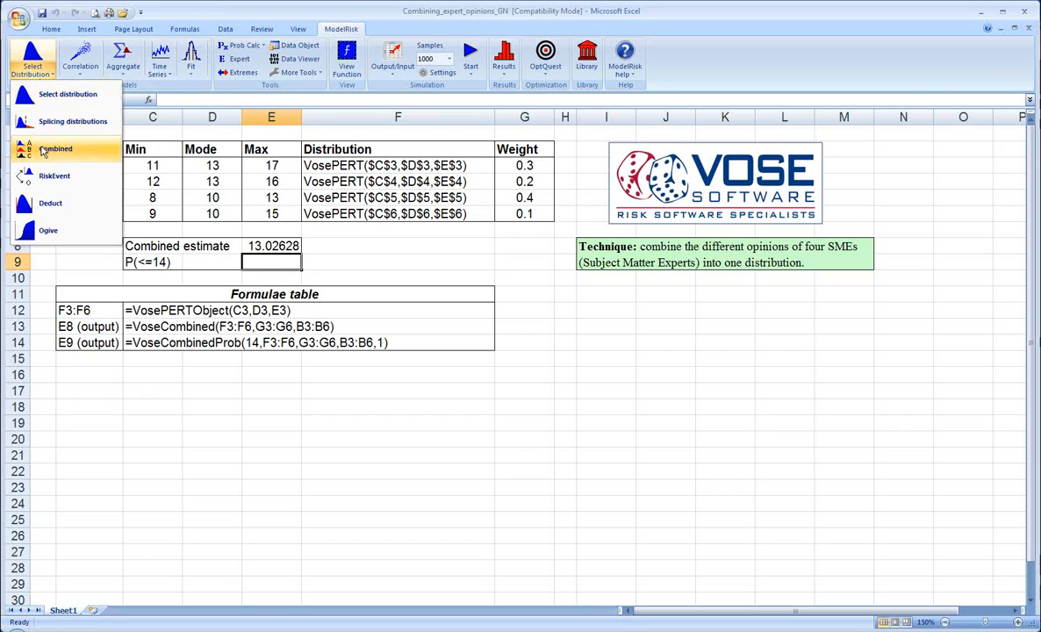
Start a new Combined distribution using experts' distributions F3:F6 and weights G3:G6
{"action": "left_click", "coordinate": [57, 148]}
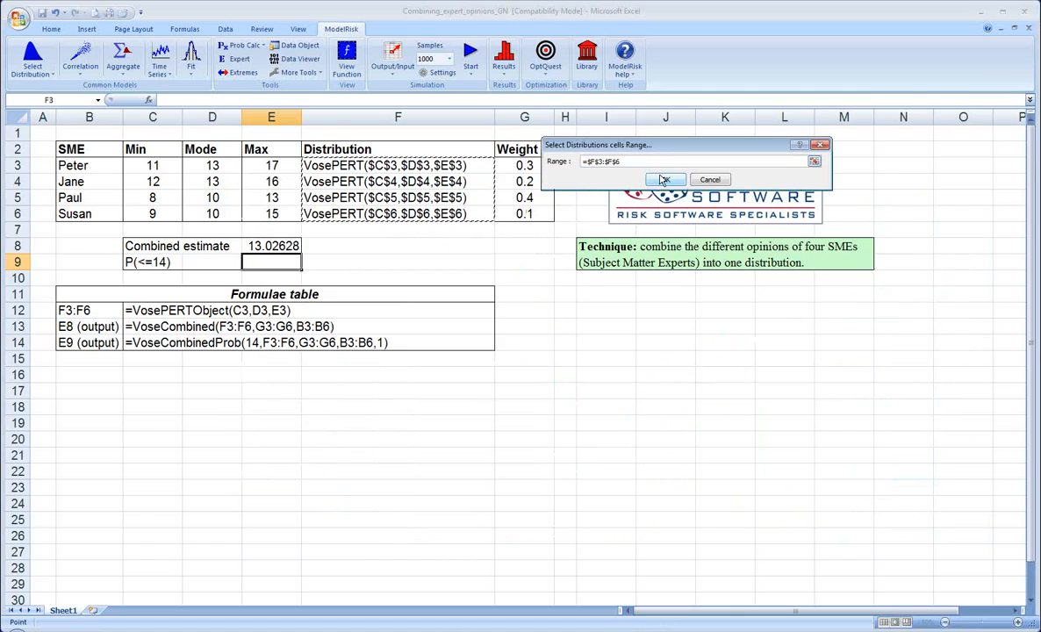
{"action": "left_click", "coordinate": [664, 179]}
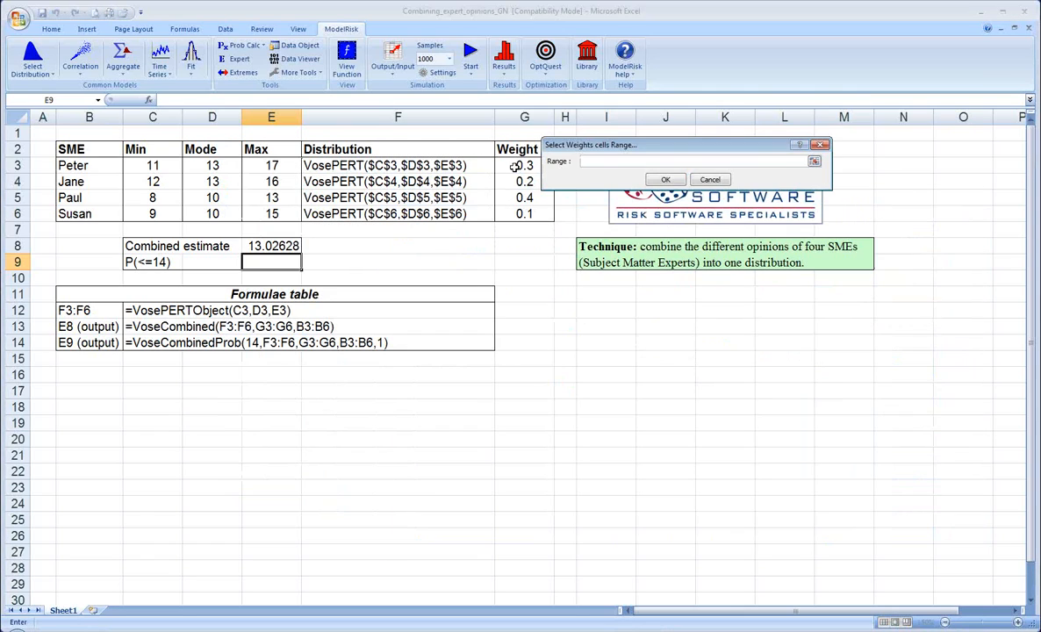
{"action": "left_click", "coordinate": [665, 179]}
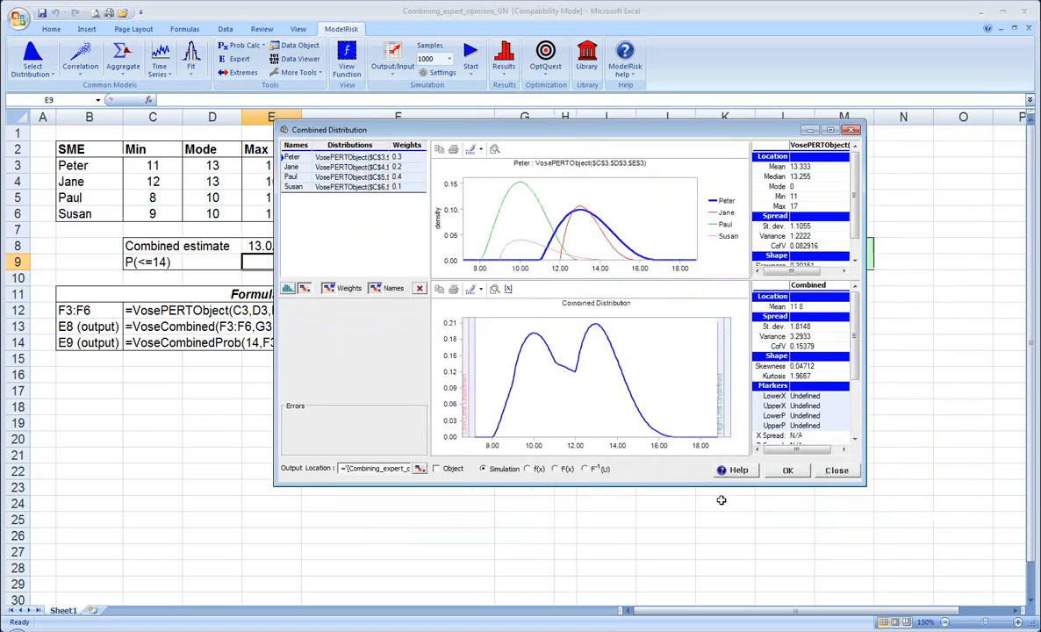
{"action": "mouse_move", "coordinate": [553, 386]}
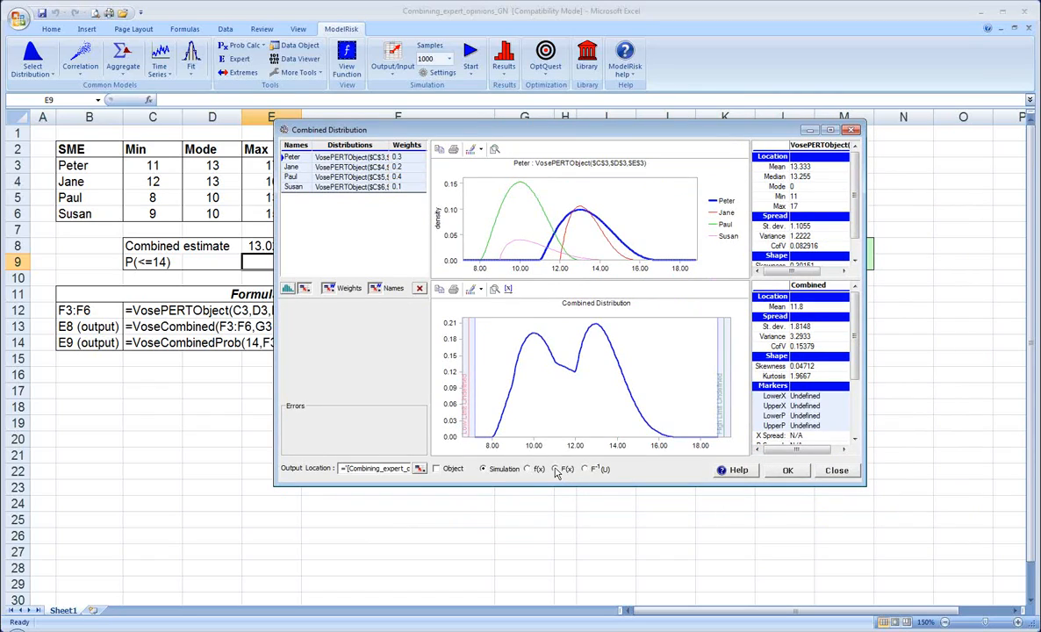
Switch to cumulative F(x) view and evaluate x = 14, returning probability 0.879
{"action": "left_click", "coordinate": [555, 469]}
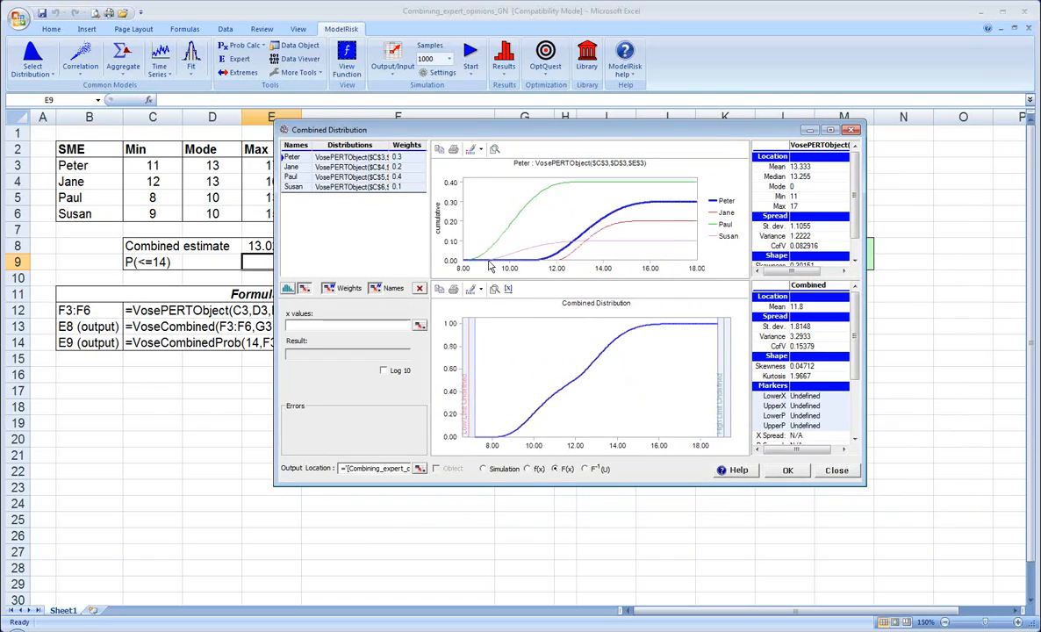
{"action": "mouse_move", "coordinate": [656, 184]}
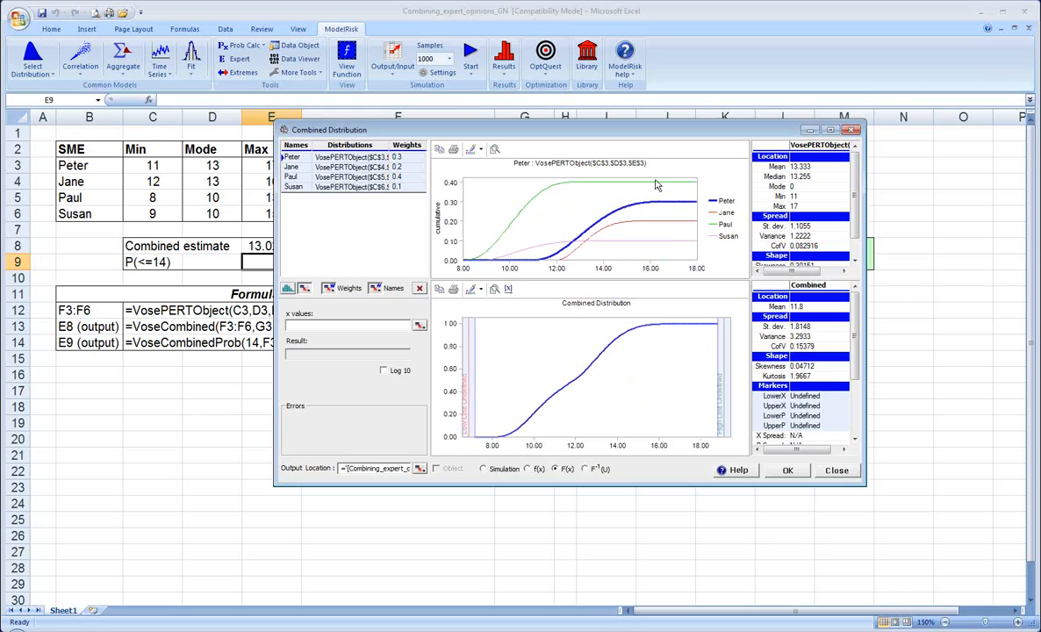
{"action": "mouse_move", "coordinate": [618, 246]}
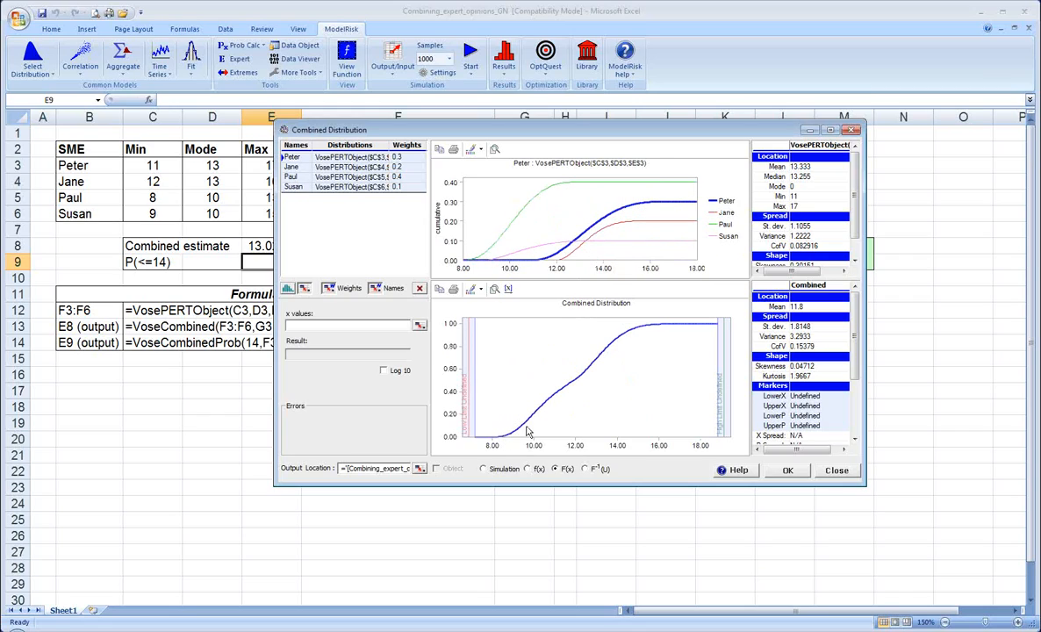
{"action": "mouse_move", "coordinate": [555, 404]}
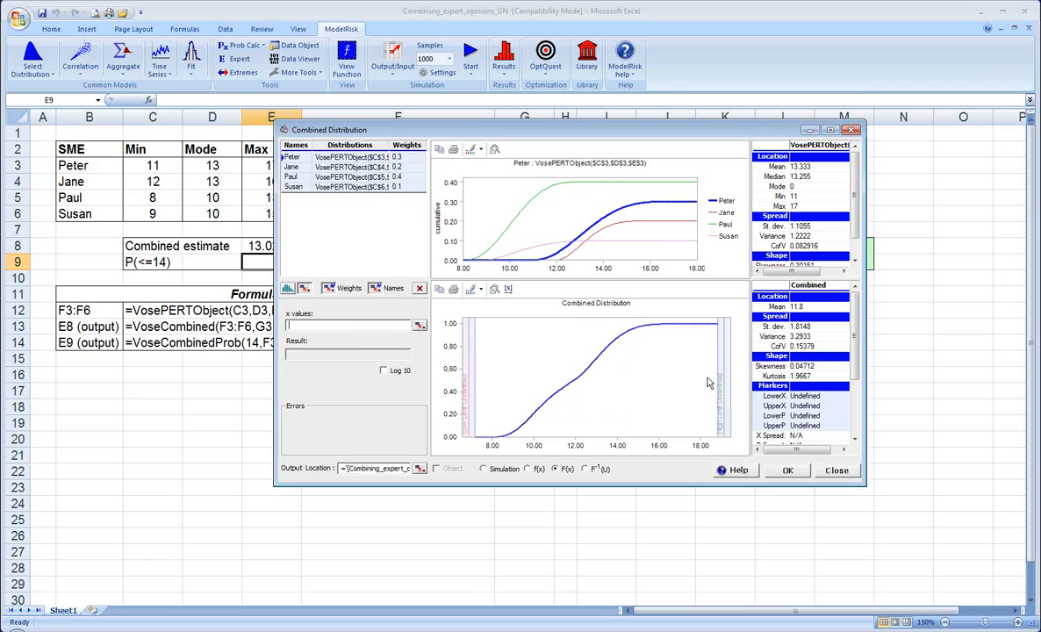
{"action": "type", "text": "14}"}
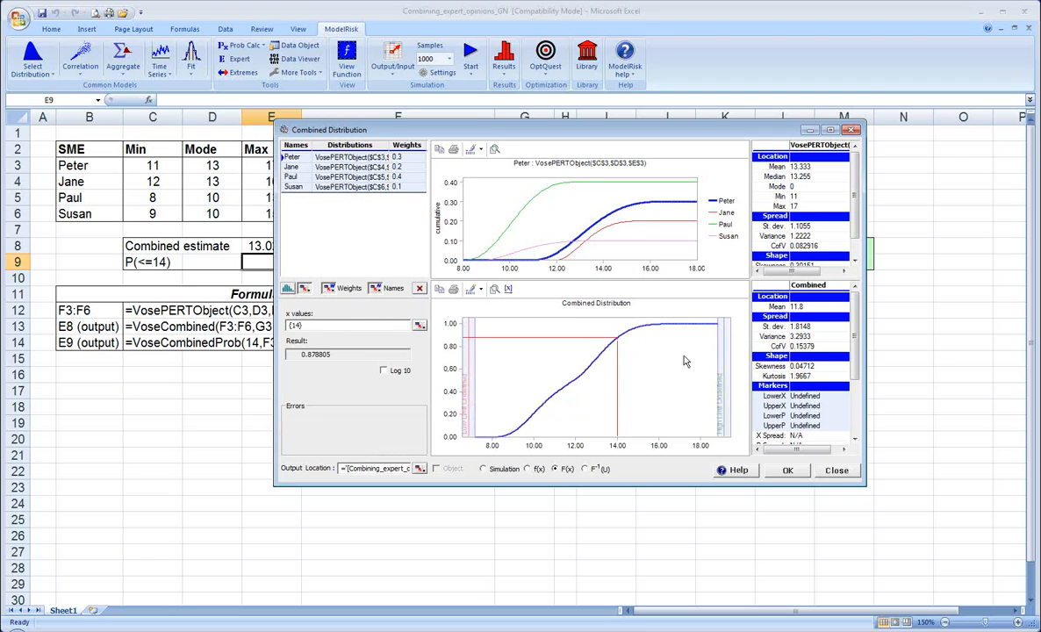
{"action": "mouse_move", "coordinate": [614, 404]}
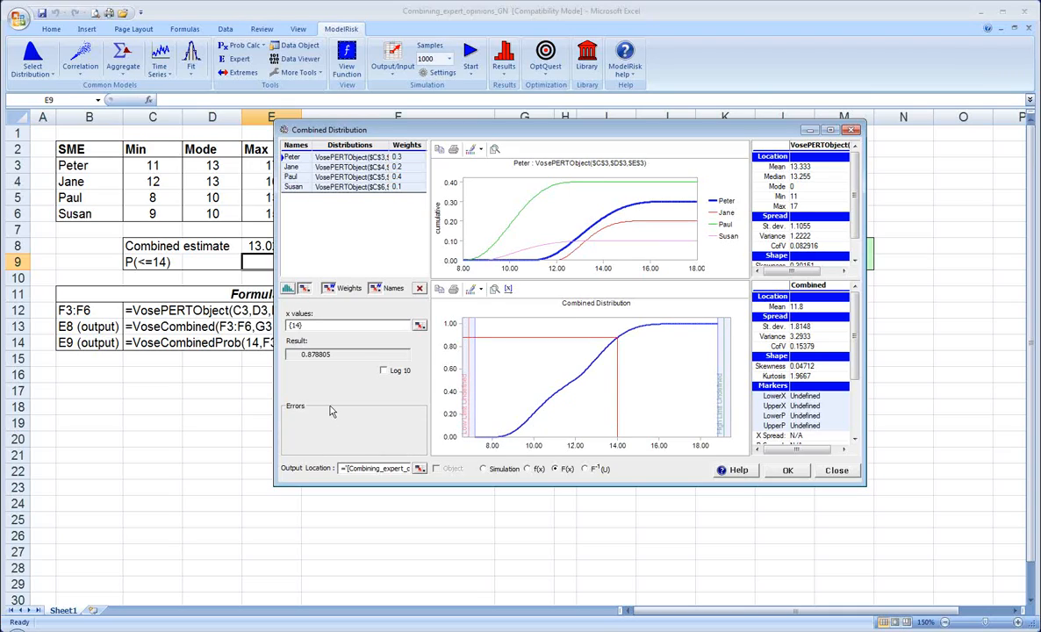
{"action": "mouse_move", "coordinate": [324, 388]}
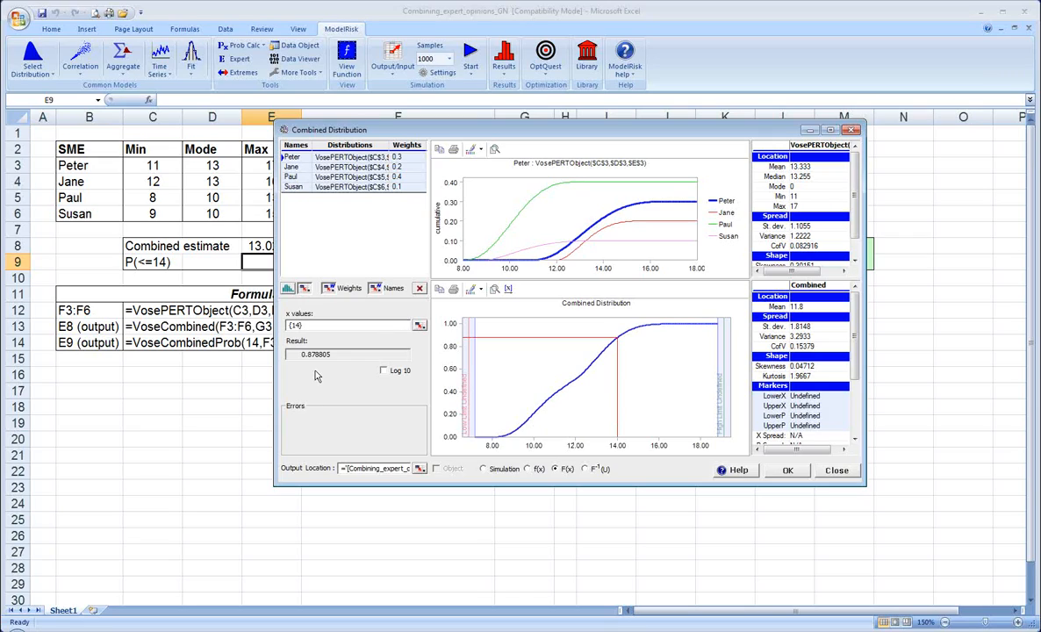
{"action": "mouse_move", "coordinate": [307, 358]}
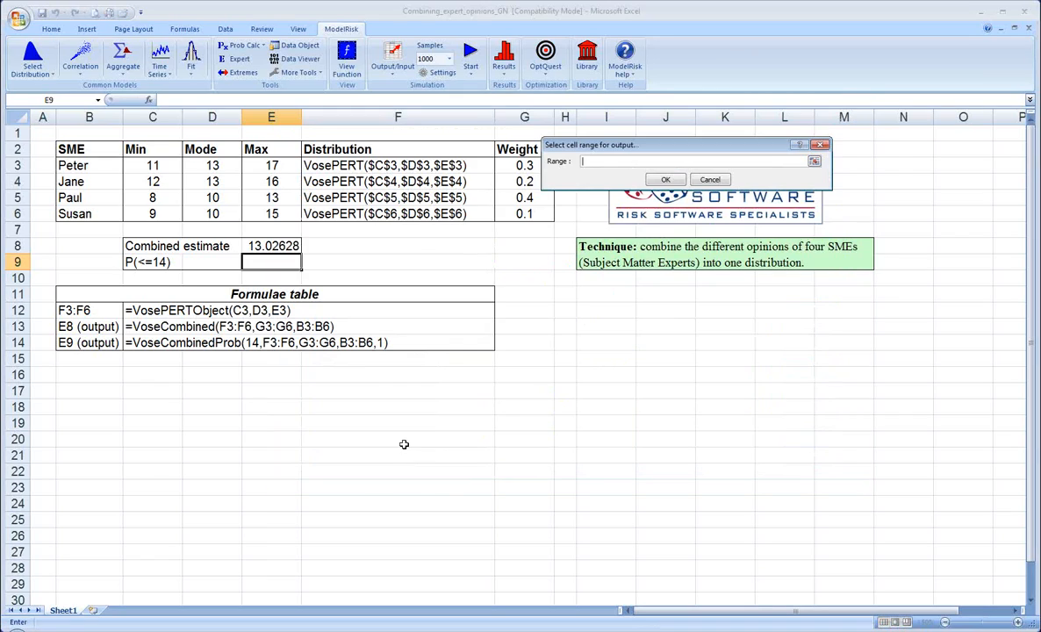
Write the VoseCombinedProb formula into E9, returning 0.878805
{"action": "left_click", "coordinate": [270, 261]}
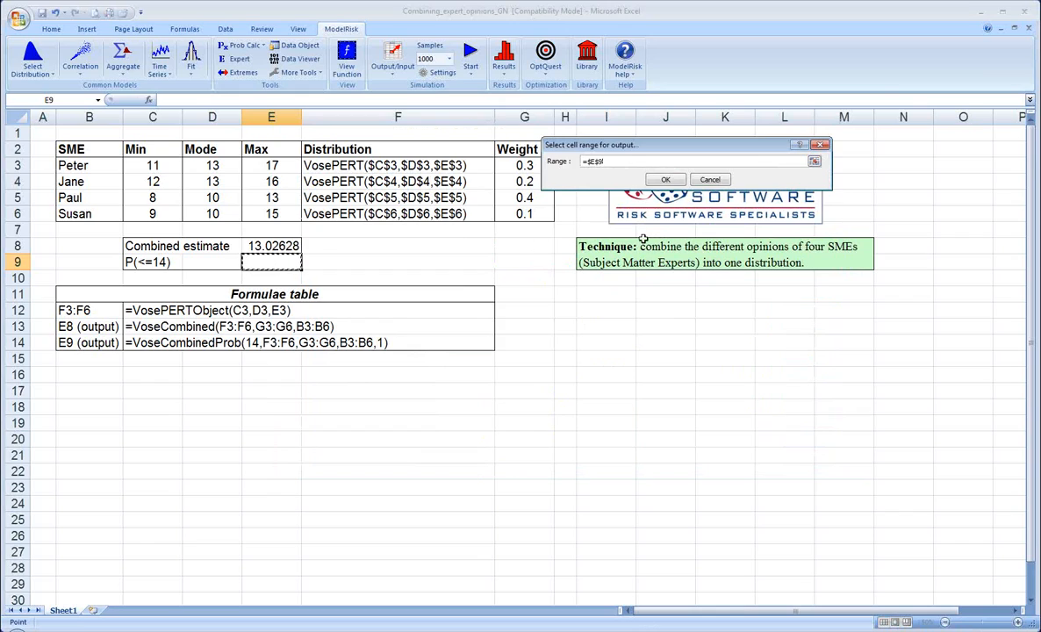
{"action": "left_click", "coordinate": [664, 179]}
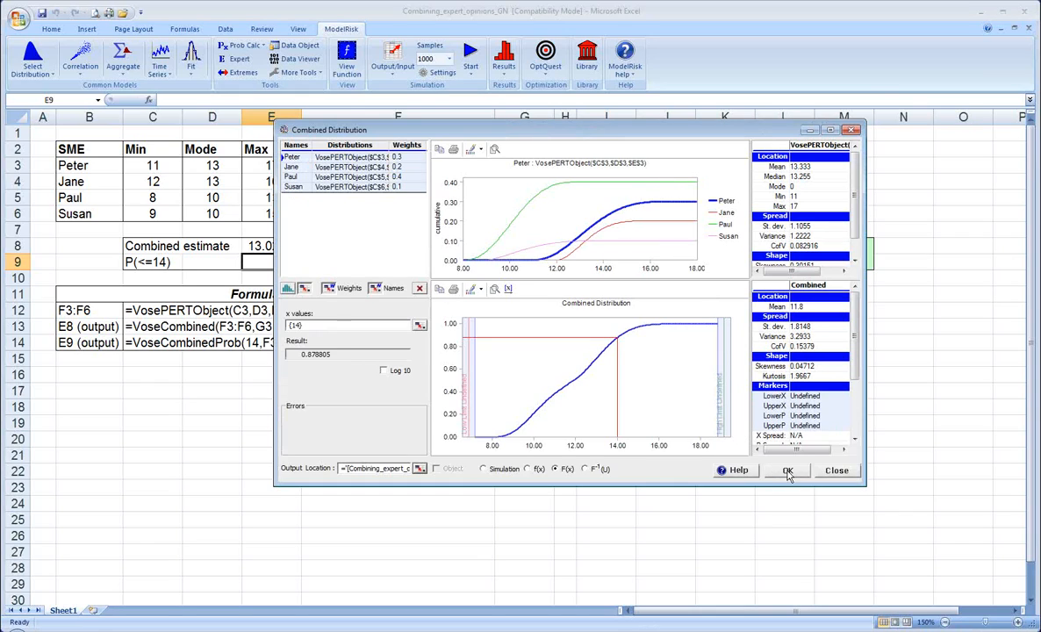
{"action": "left_click", "coordinate": [786, 470]}
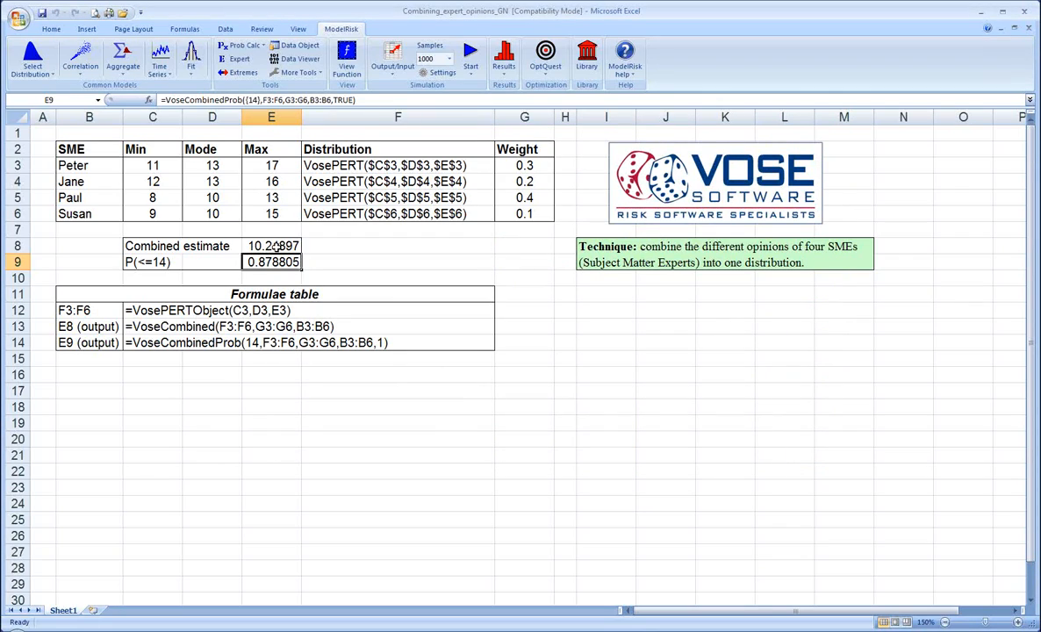
{"action": "left_click", "coordinate": [270, 246]}
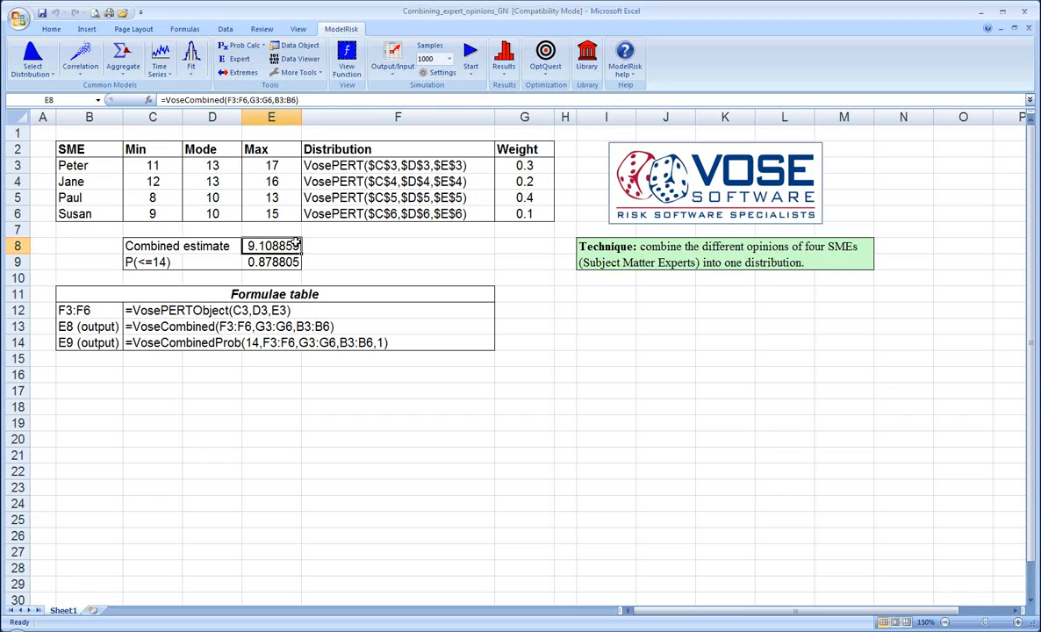
{"action": "mouse_move", "coordinate": [312, 253]}
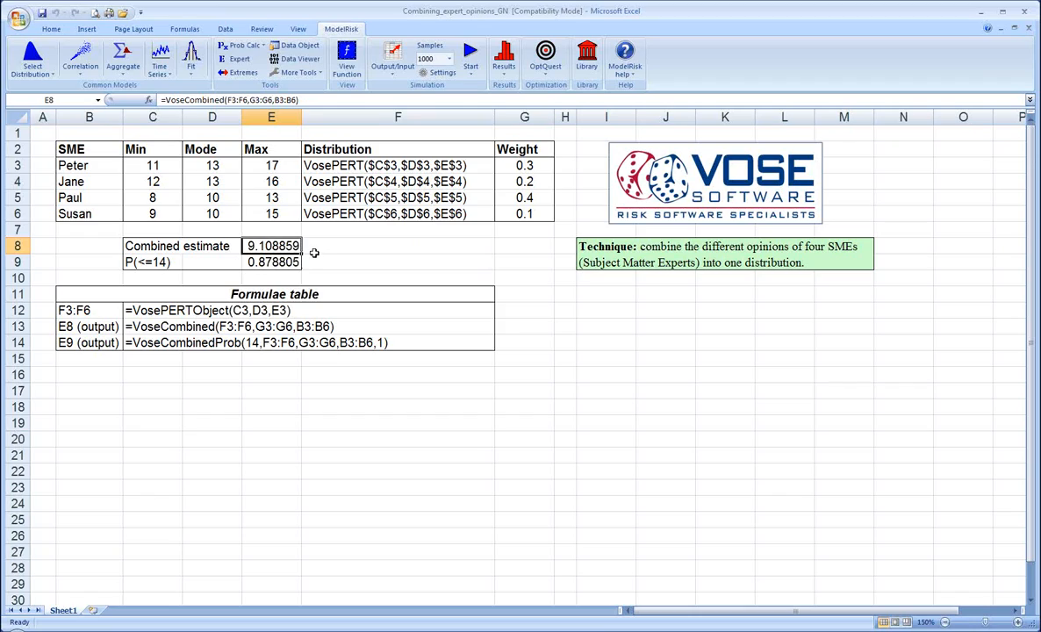
{"action": "mouse_move", "coordinate": [351, 272]}
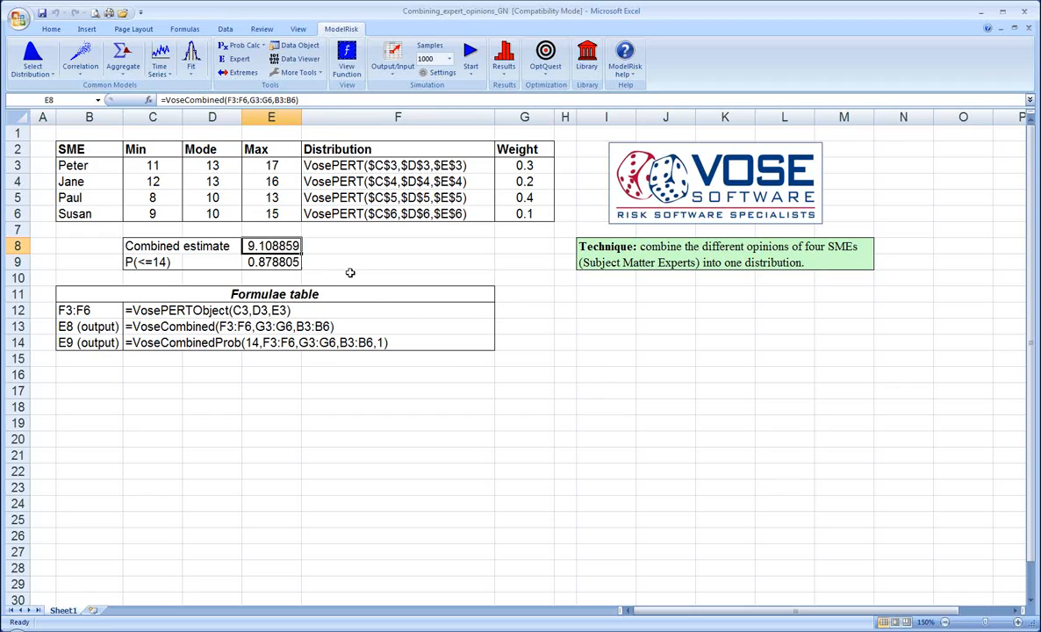
{"action": "mouse_move", "coordinate": [600, 330]}
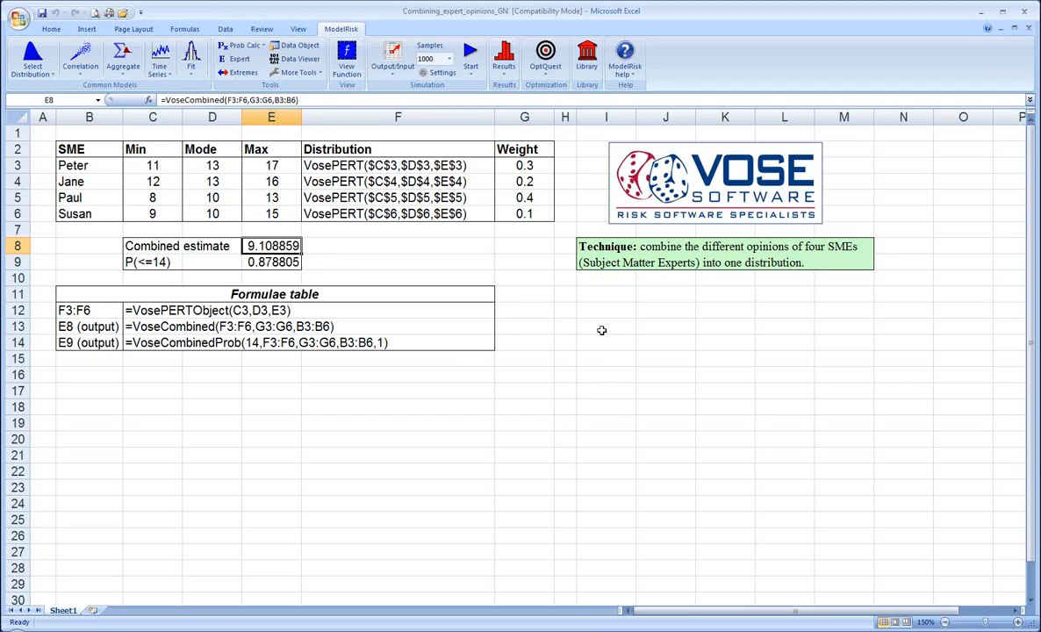
{"action": "mouse_move", "coordinate": [635, 348]}
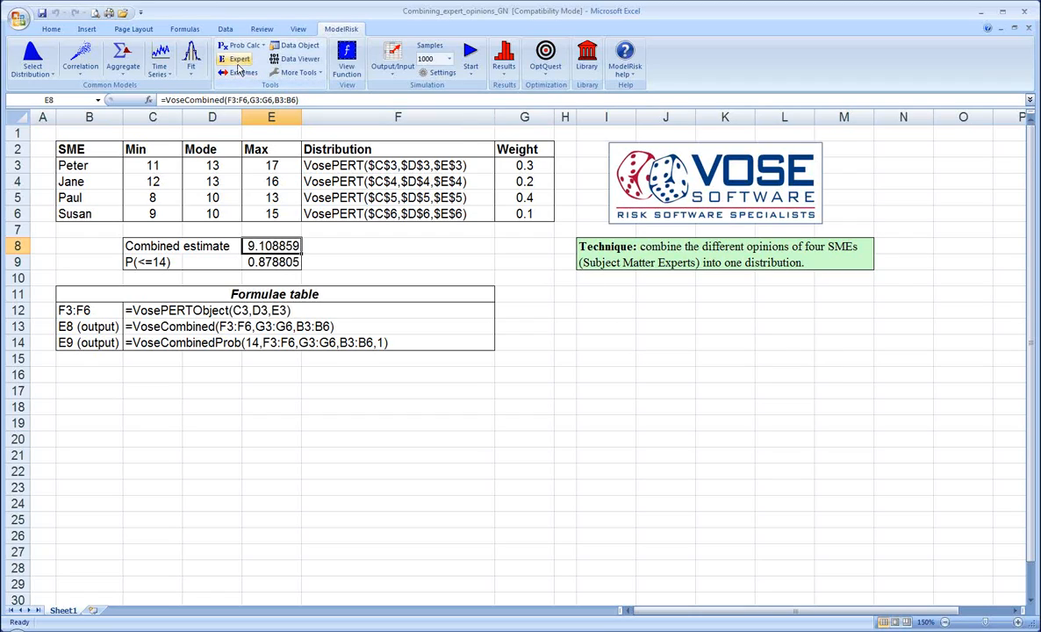
{"action": "mouse_move", "coordinate": [236, 59]}
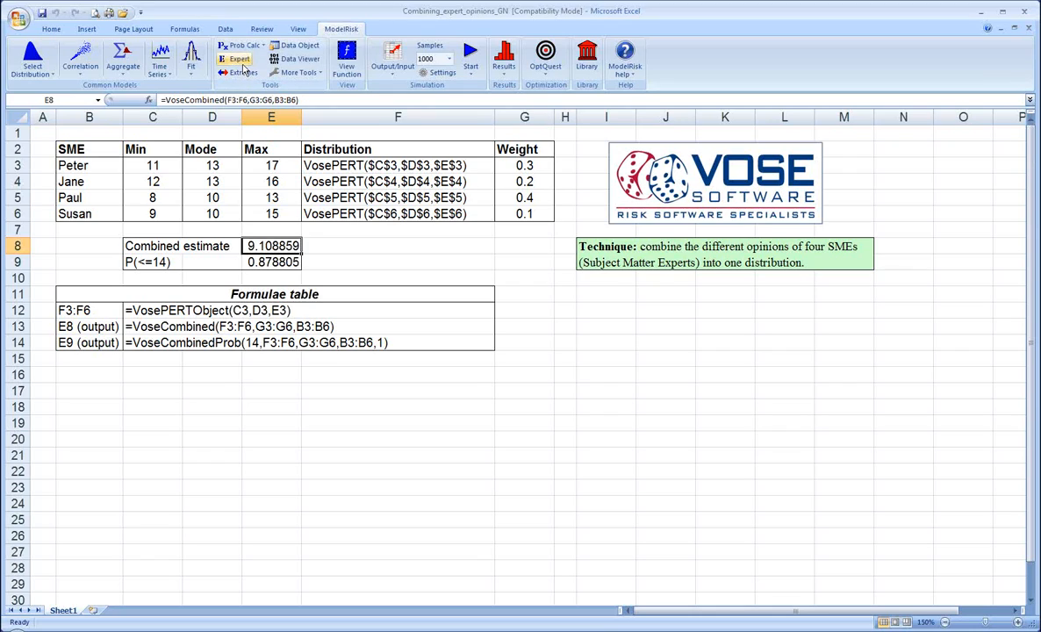
In ModelRisk's Expert tool, constrain the distribution to minimum 10 and mean 15
{"action": "left_click", "coordinate": [235, 60]}
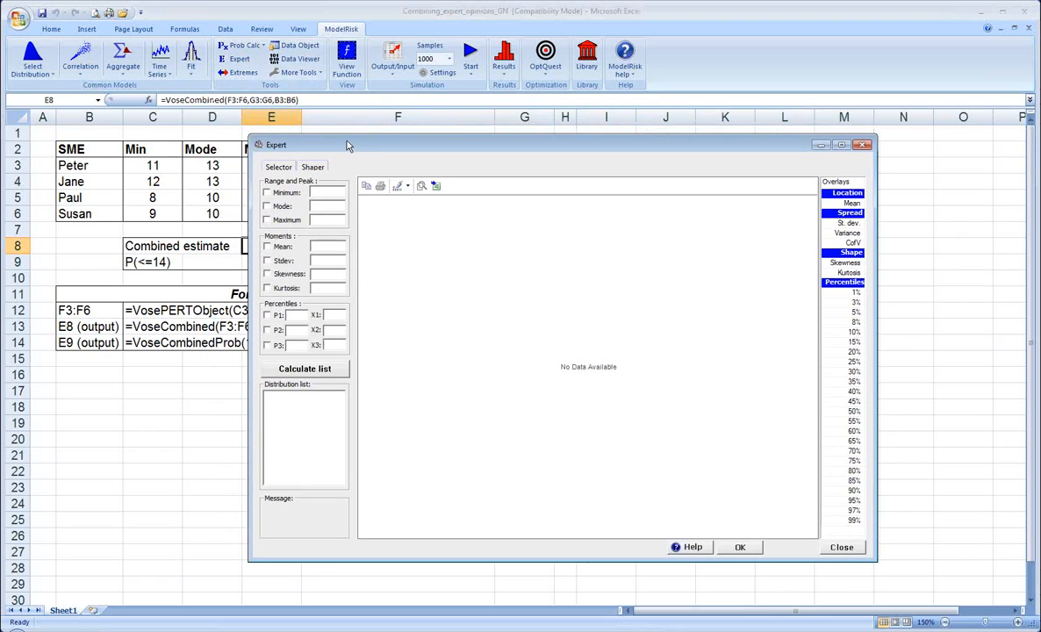
{"action": "left_click_drag", "start_coordinate": [347, 144], "coordinate": [274, 127]}
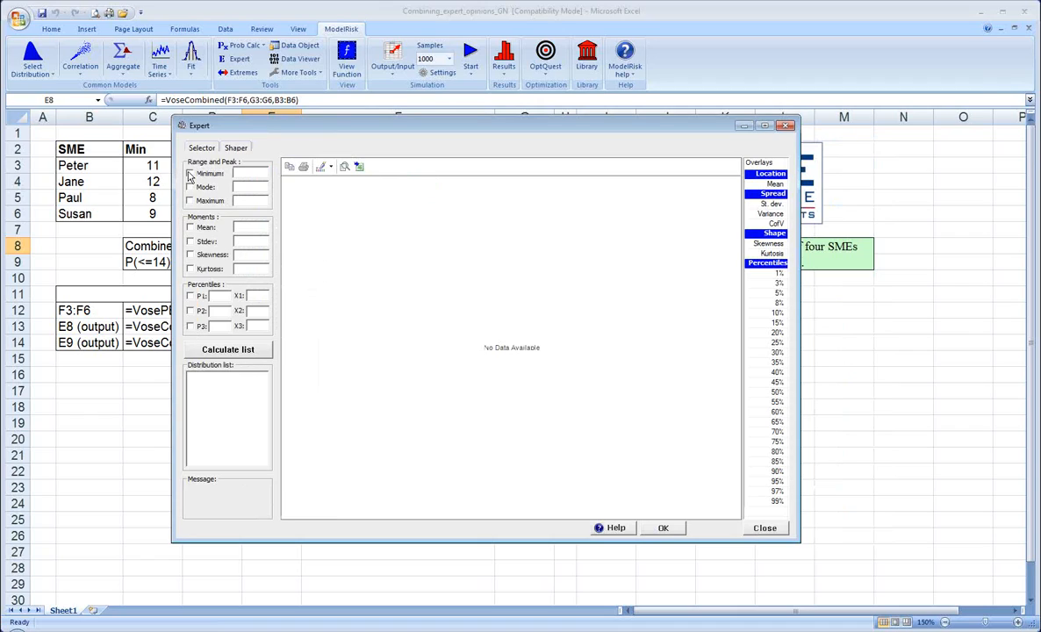
{"action": "left_click", "coordinate": [189, 174]}
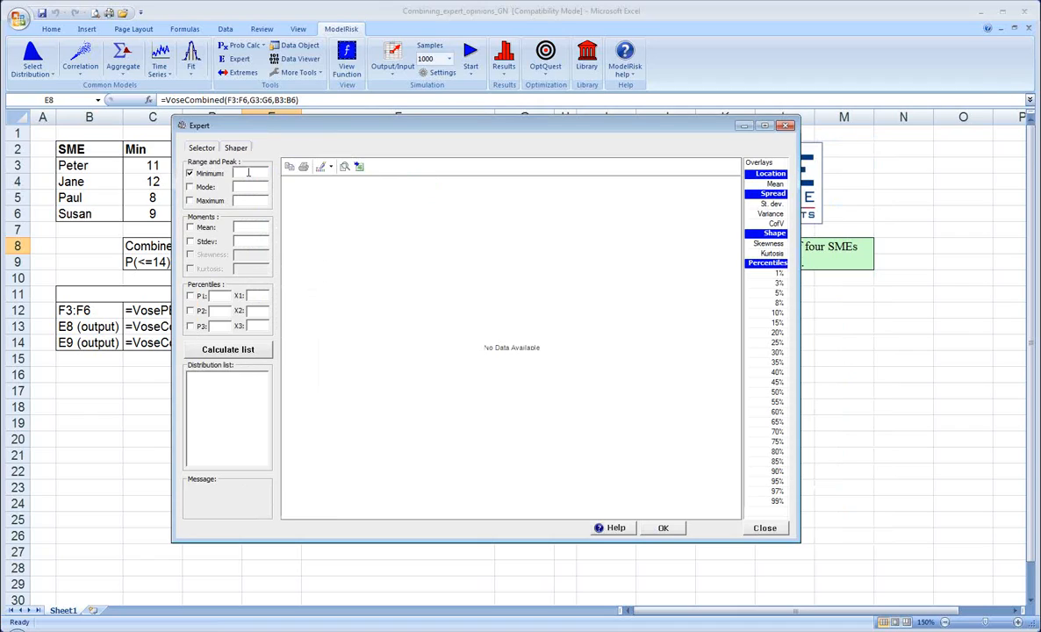
{"action": "type", "text": "10"}
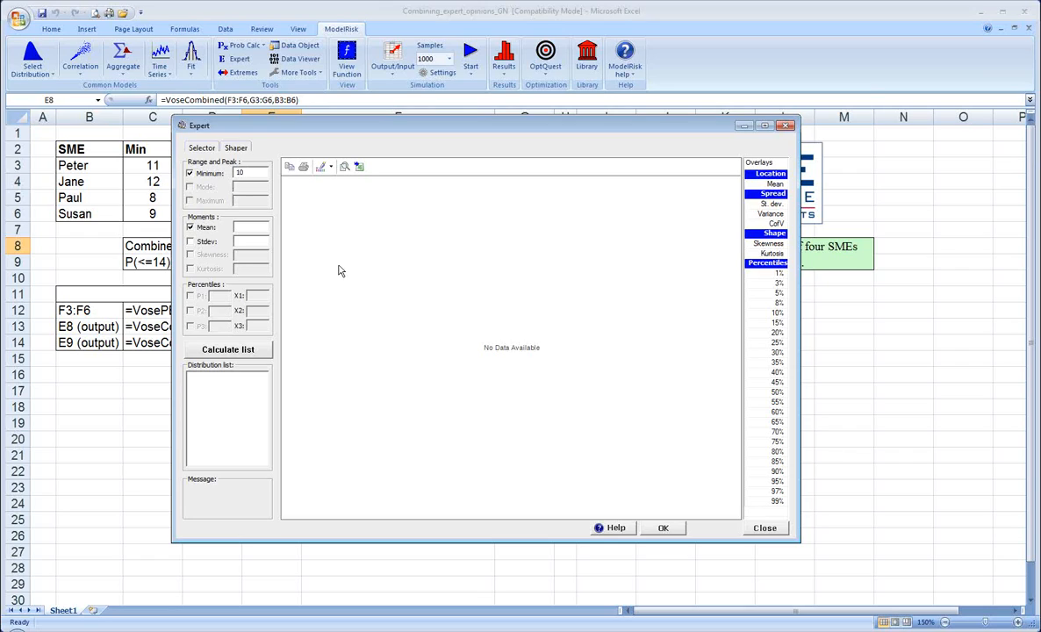
{"action": "type", "text": "15"}
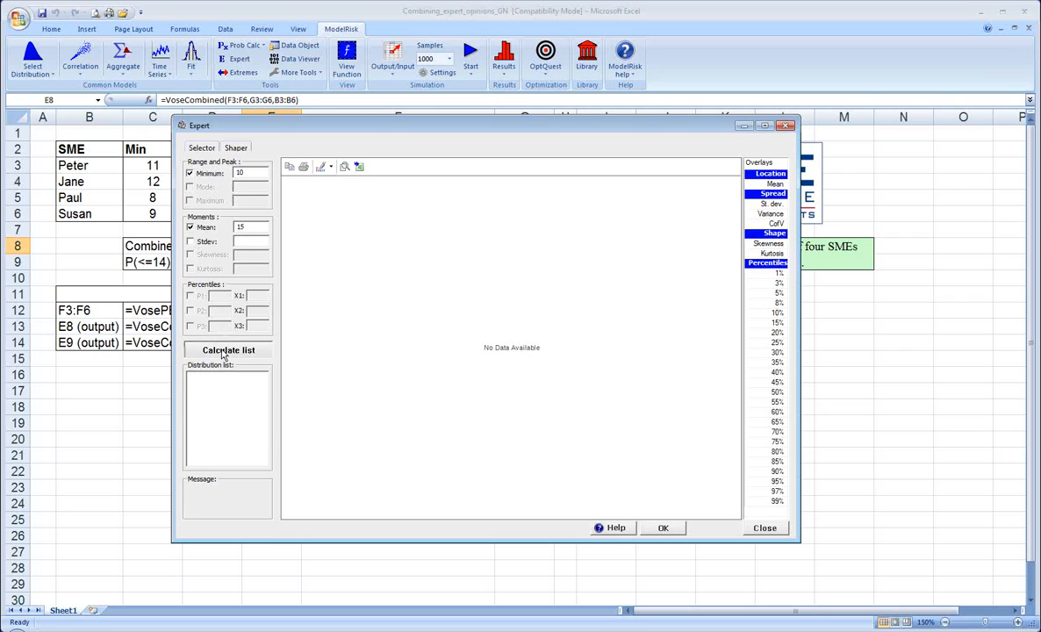
Calculate the candidate list (Exponential, Rayleigh) and select the VoseRayleigh fit
{"action": "left_click", "coordinate": [228, 349]}
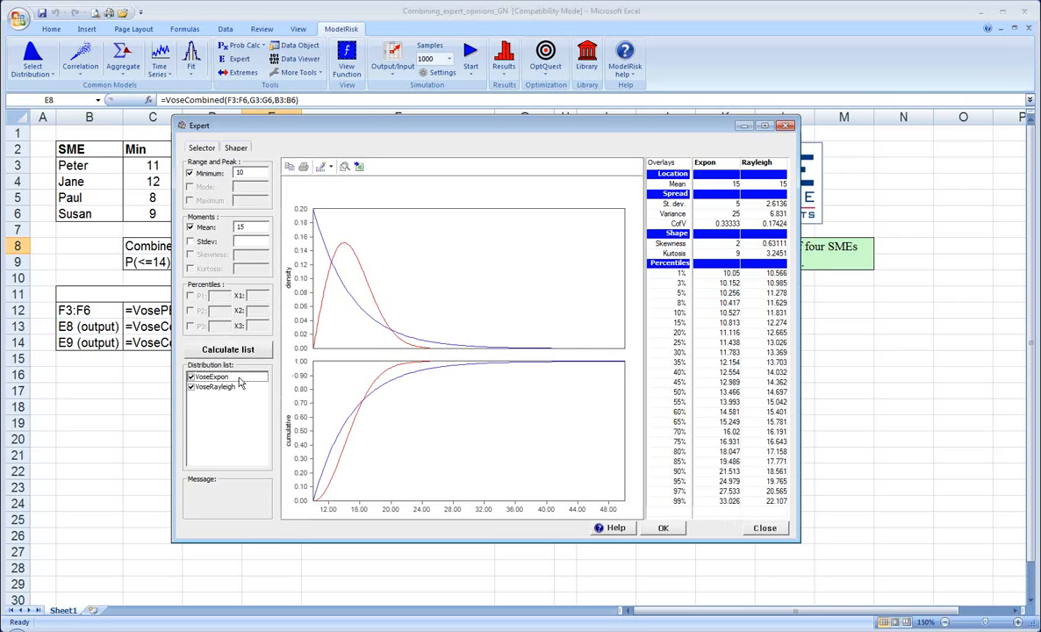
{"action": "mouse_move", "coordinate": [257, 421]}
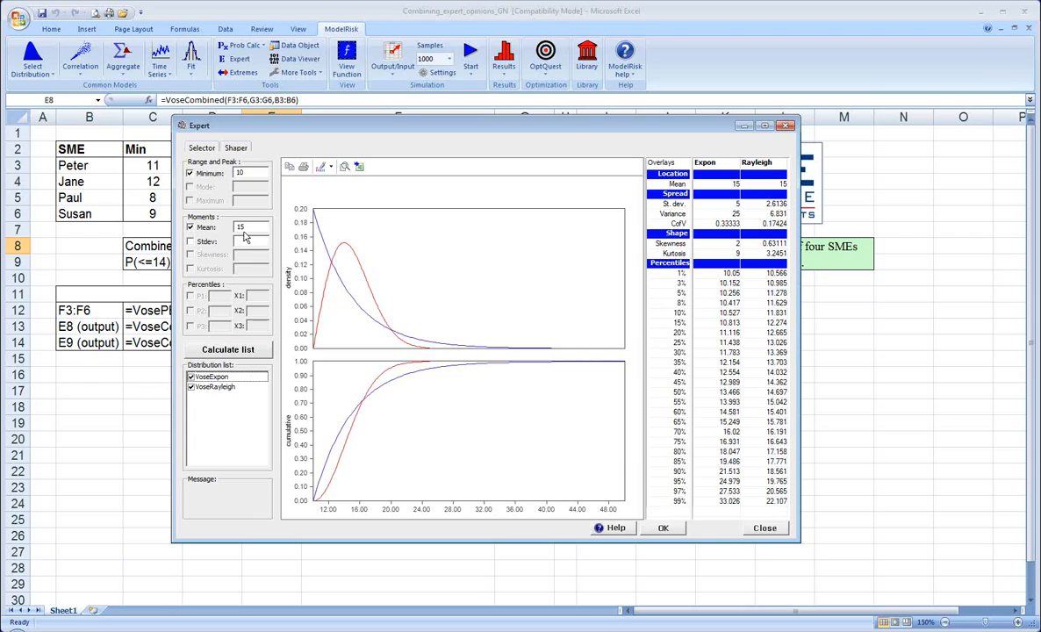
{"action": "mouse_move", "coordinate": [249, 207]}
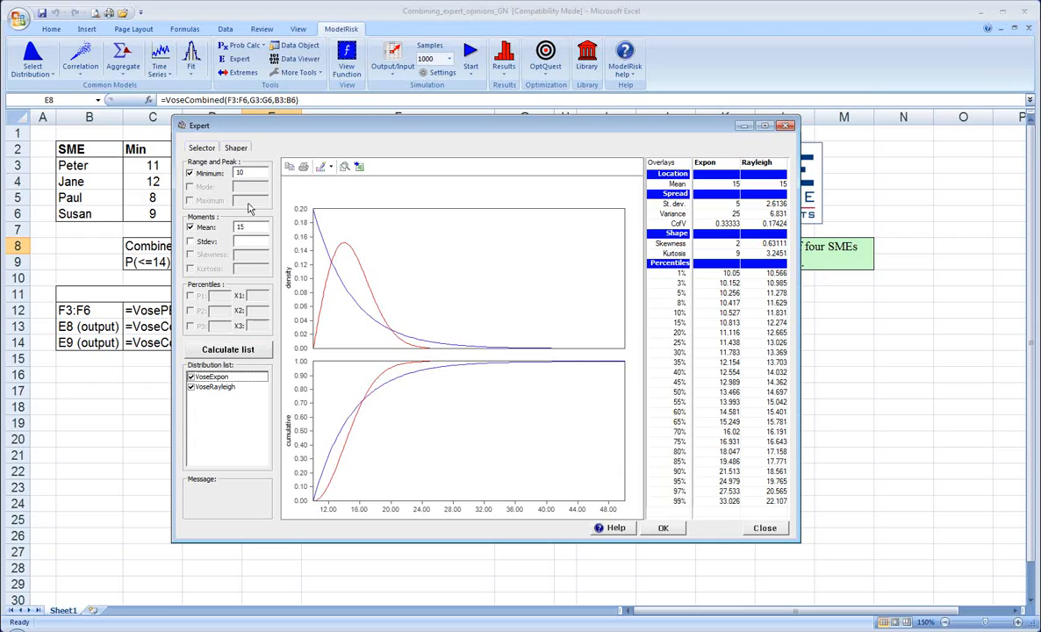
{"action": "mouse_move", "coordinate": [565, 337]}
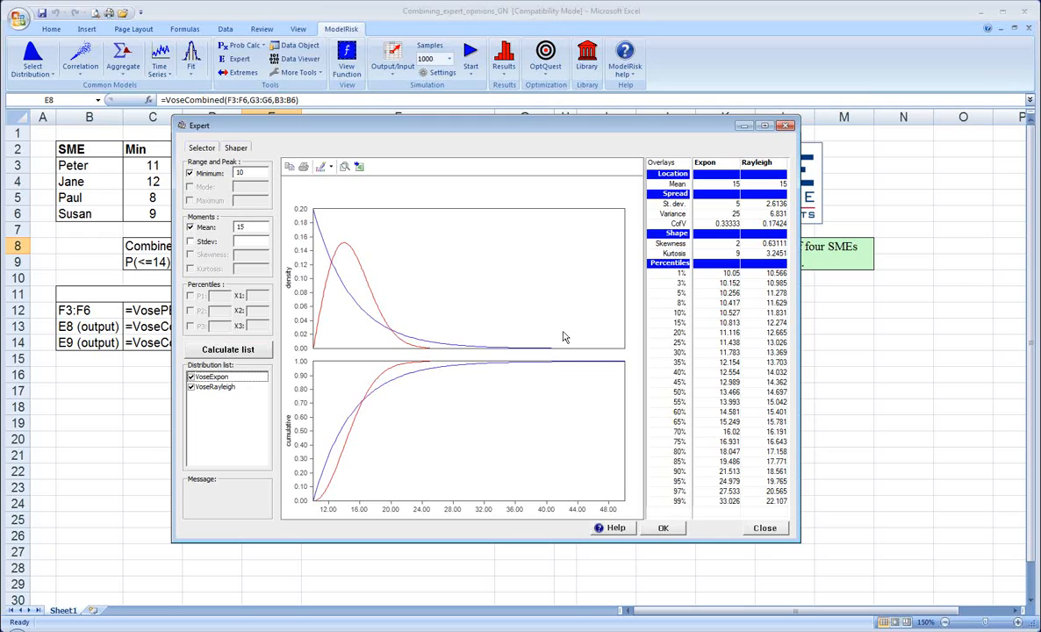
{"action": "mouse_move", "coordinate": [561, 336]}
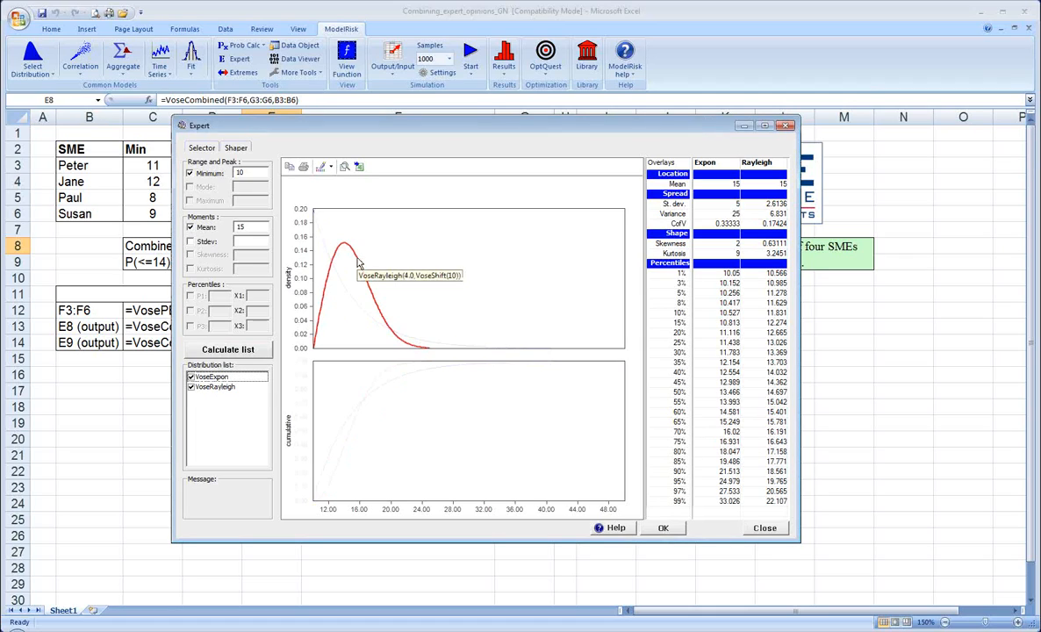
{"action": "left_click", "coordinate": [214, 388]}
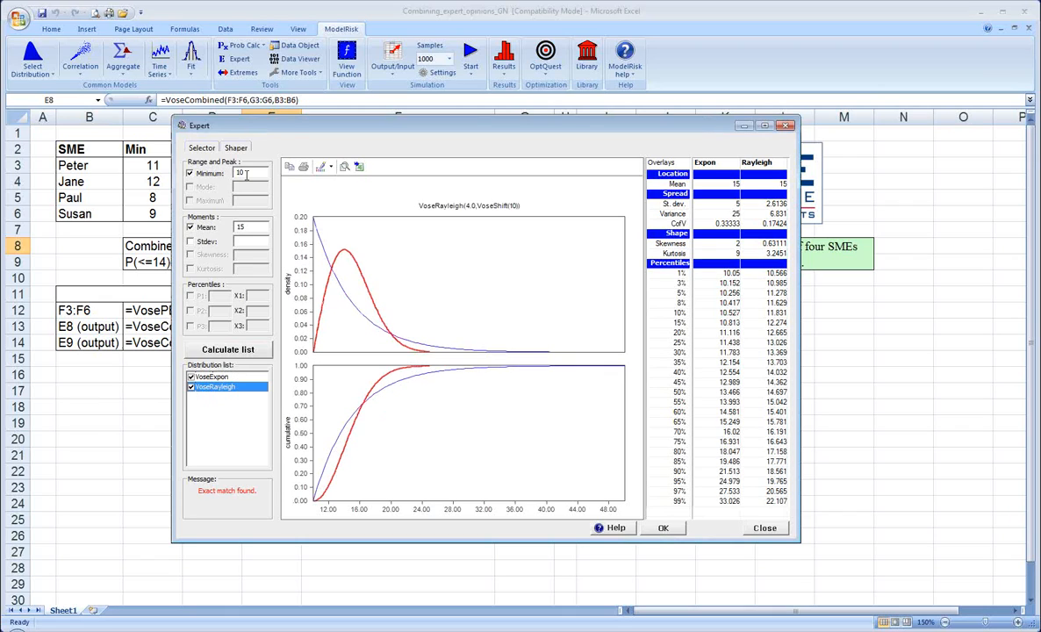
{"action": "left_click_drag", "start_coordinate": [201, 126], "coordinate": [235, 211]}
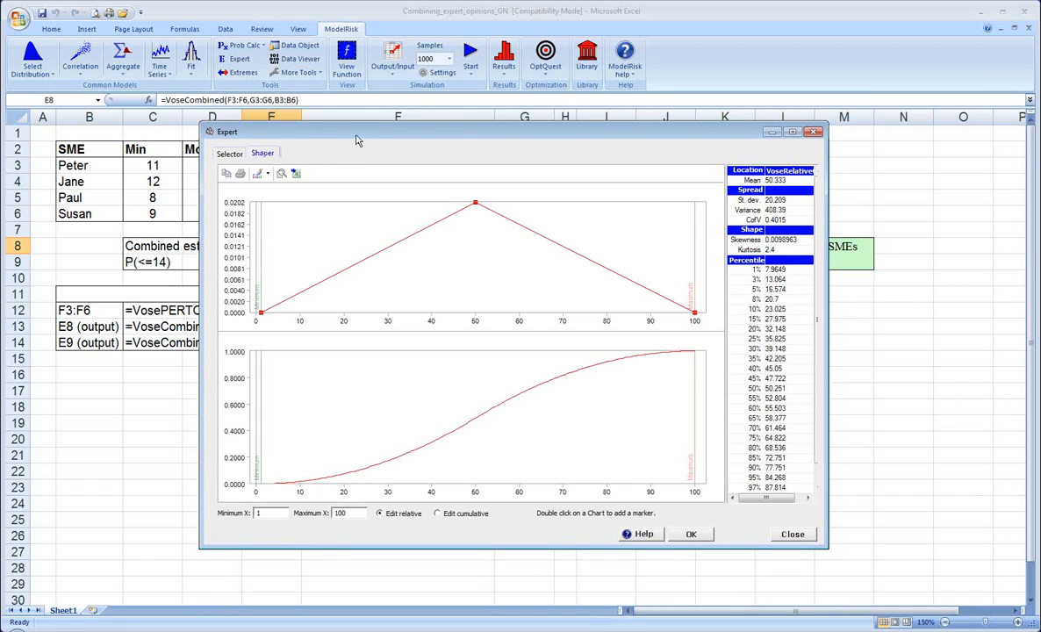
Reshape the drawn density with bends near 72 on the Shaper chart and accept it
{"action": "left_click_drag", "start_coordinate": [355, 132], "coordinate": [393, 148]}
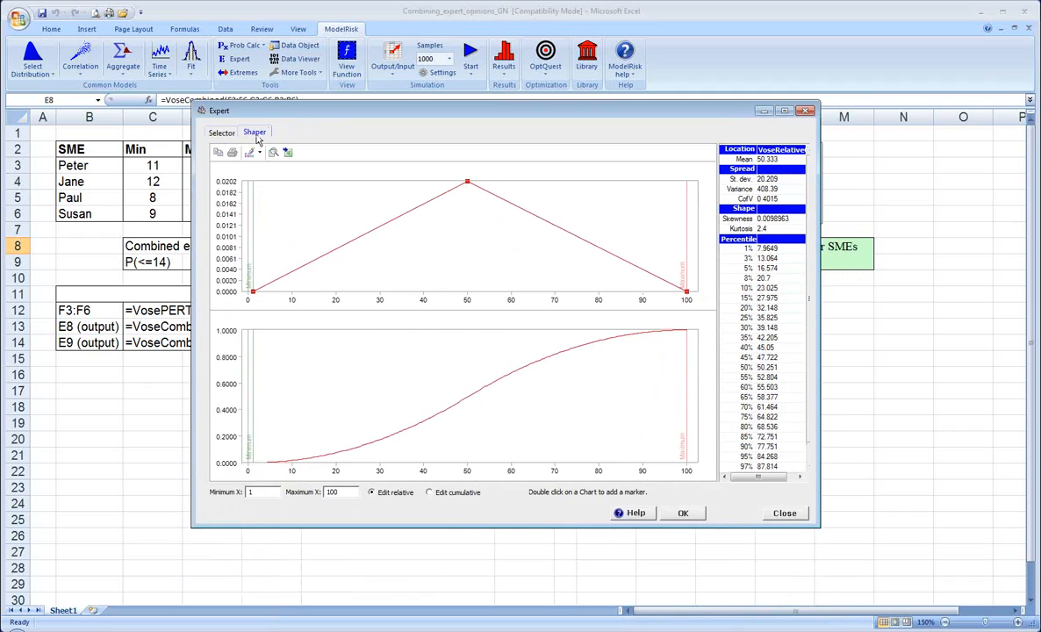
{"action": "mouse_move", "coordinate": [371, 214]}
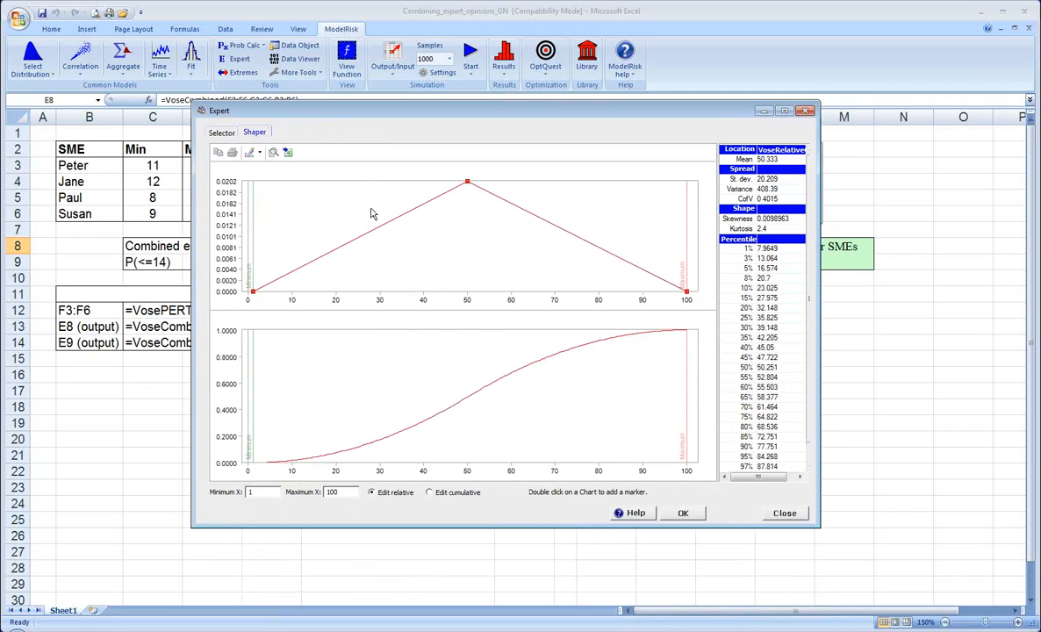
{"action": "mouse_move", "coordinate": [377, 231]}
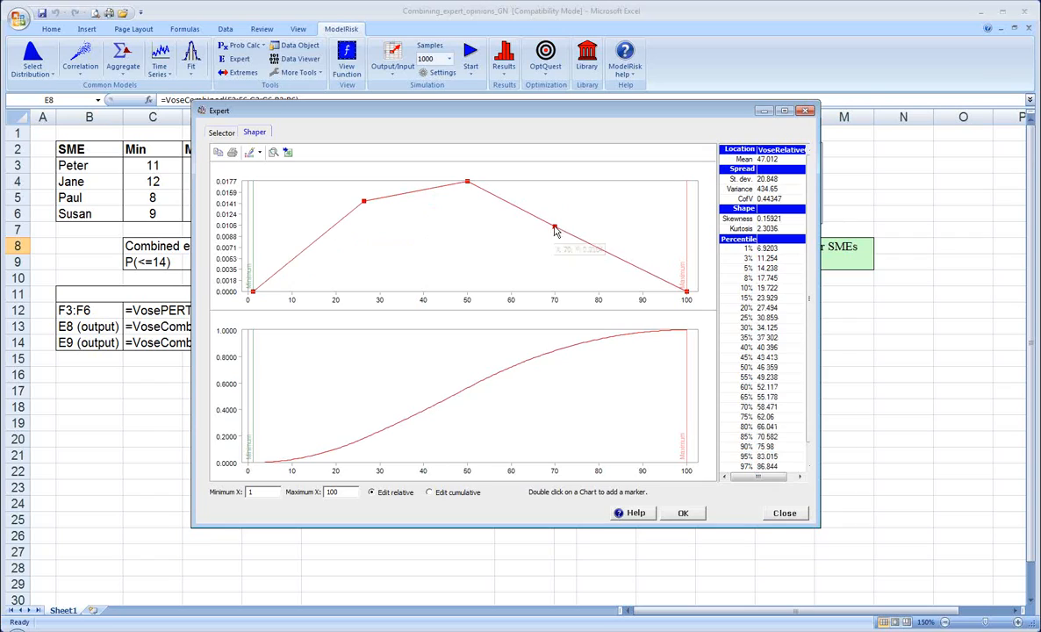
{"action": "left_click_drag", "start_coordinate": [552, 227], "coordinate": [565, 200]}
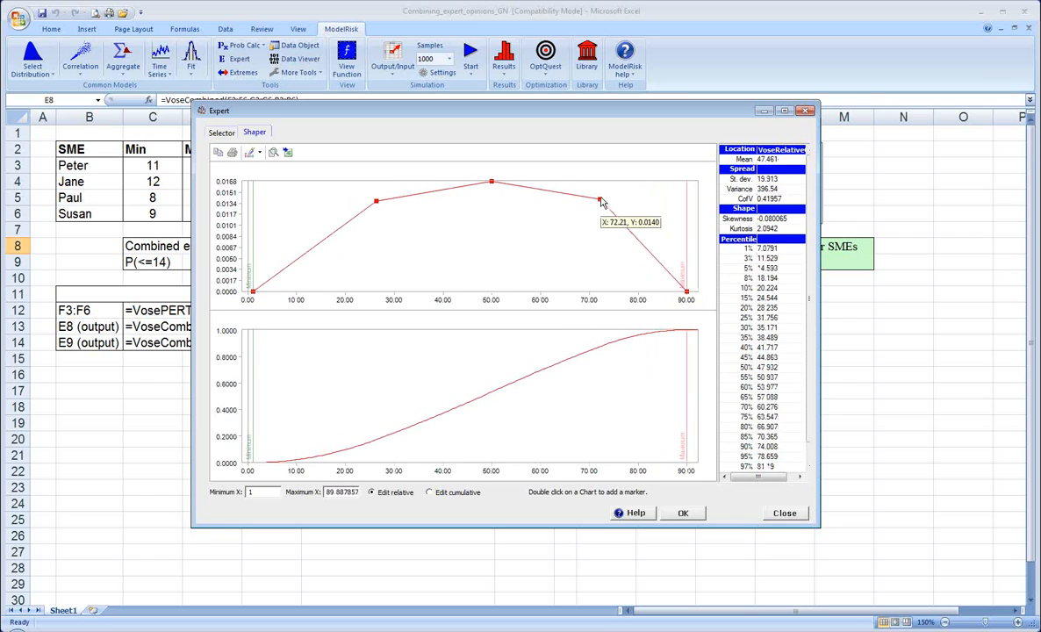
{"action": "left_click_drag", "start_coordinate": [600, 200], "coordinate": [589, 260]}
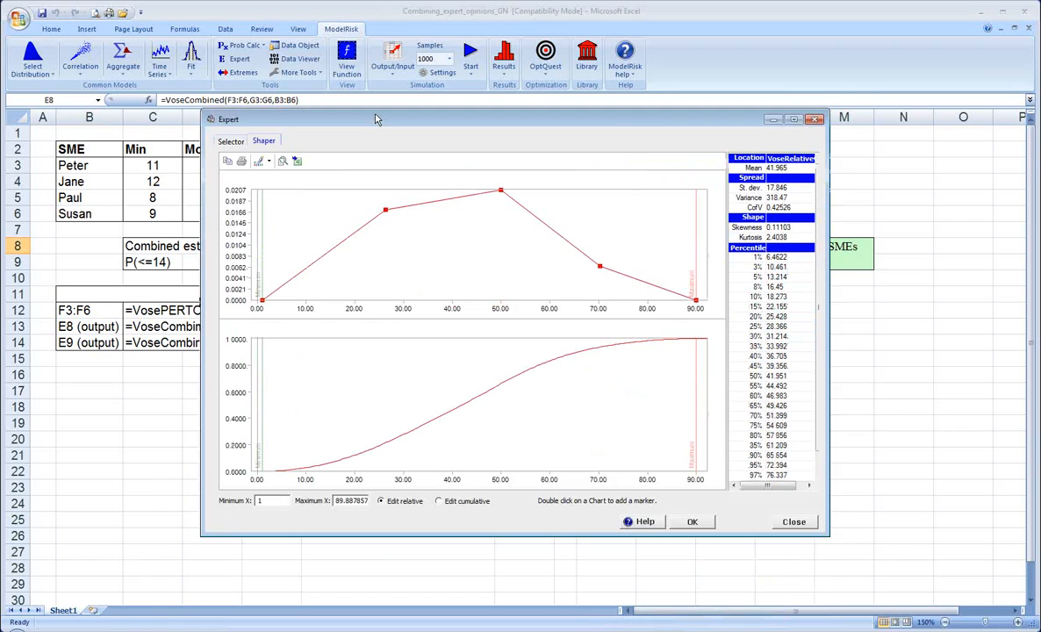
{"action": "left_click_drag", "start_coordinate": [375, 119], "coordinate": [391, 88]}
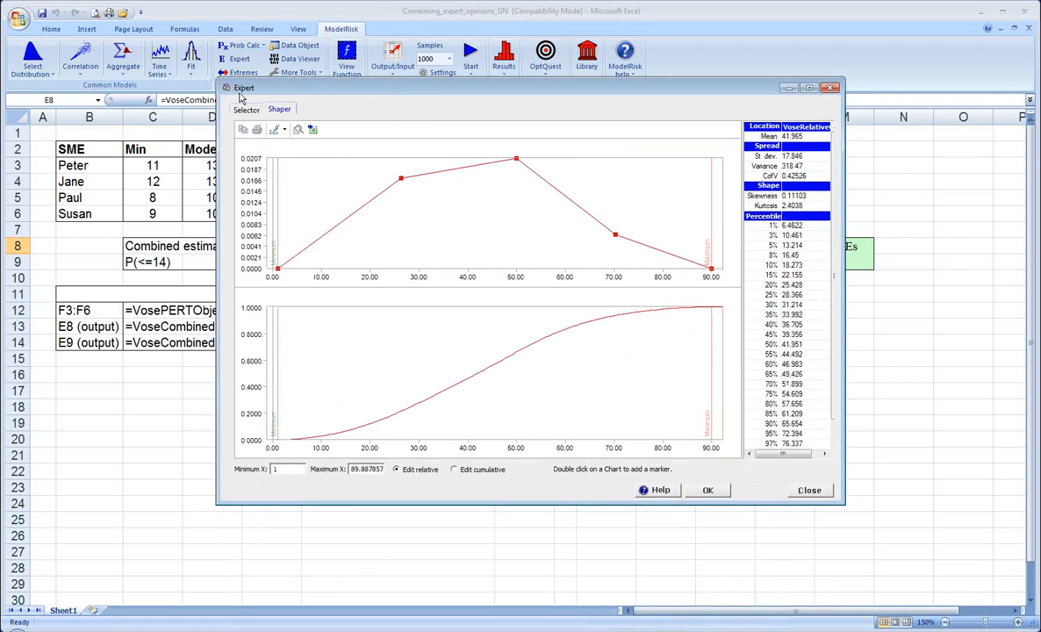
{"action": "mouse_move", "coordinate": [565, 318]}
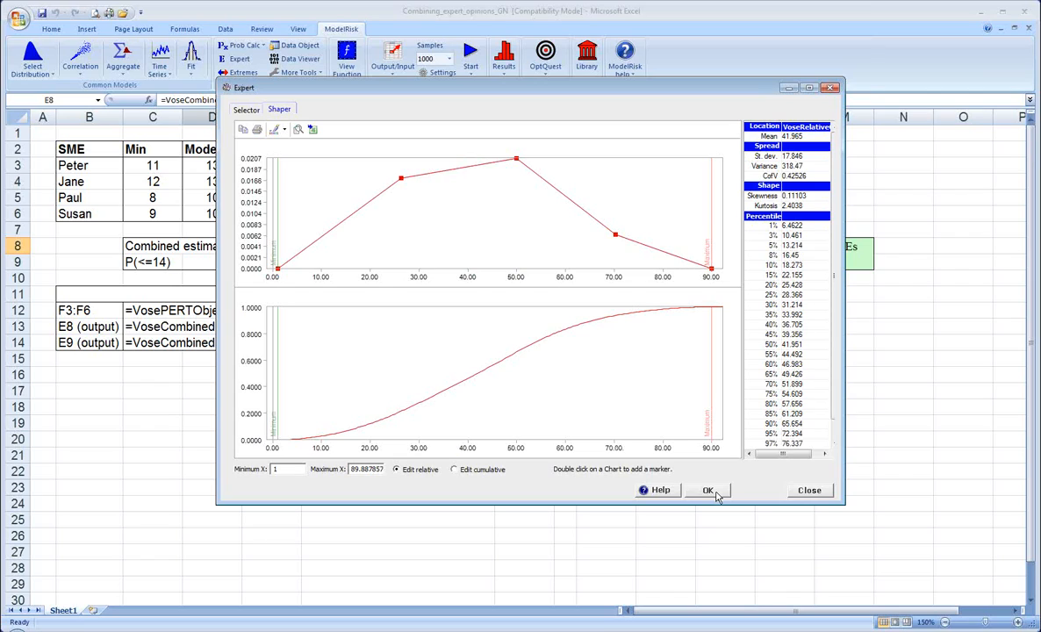
{"action": "left_click", "coordinate": [707, 490]}
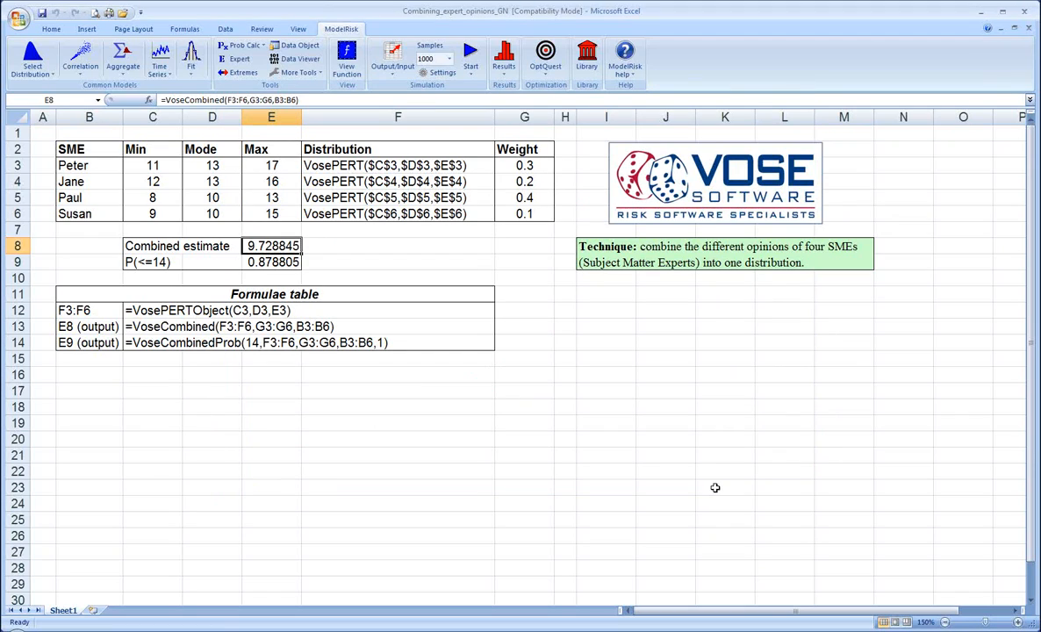
{"action": "mouse_move", "coordinate": [760, 302]}
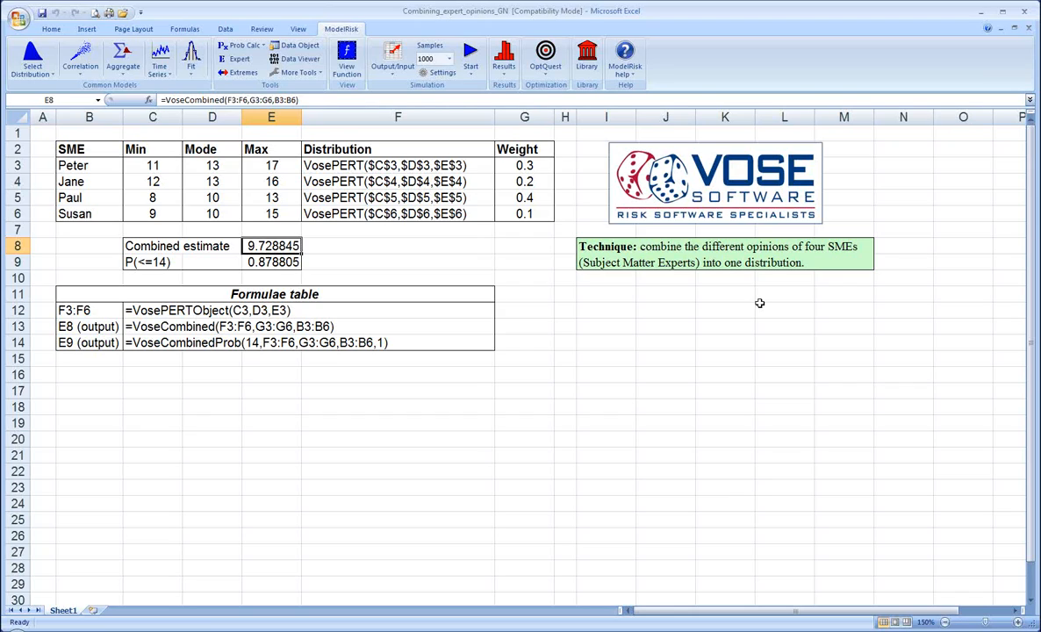